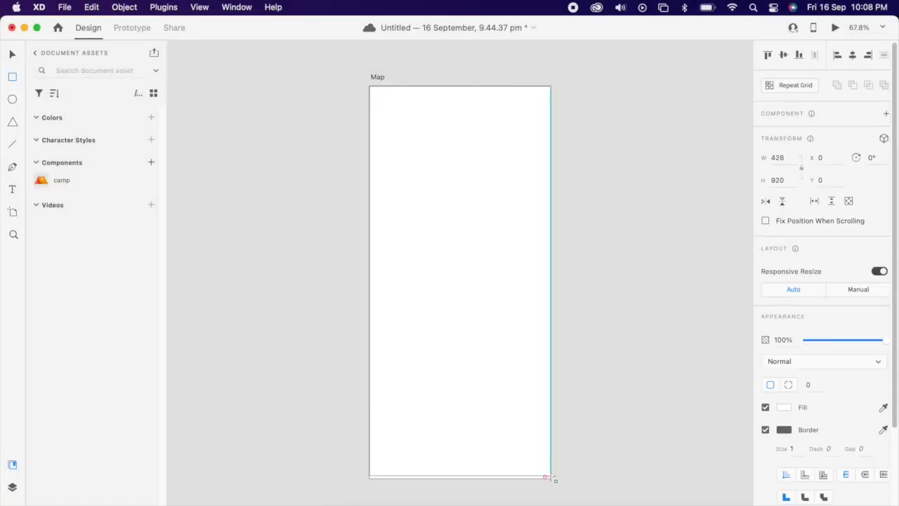
# - Stretch the Map artboard's bottom edge until it measures 428 by 926
pyautogui.moveTo(548, 476); pyautogui.dragTo(550, 478)
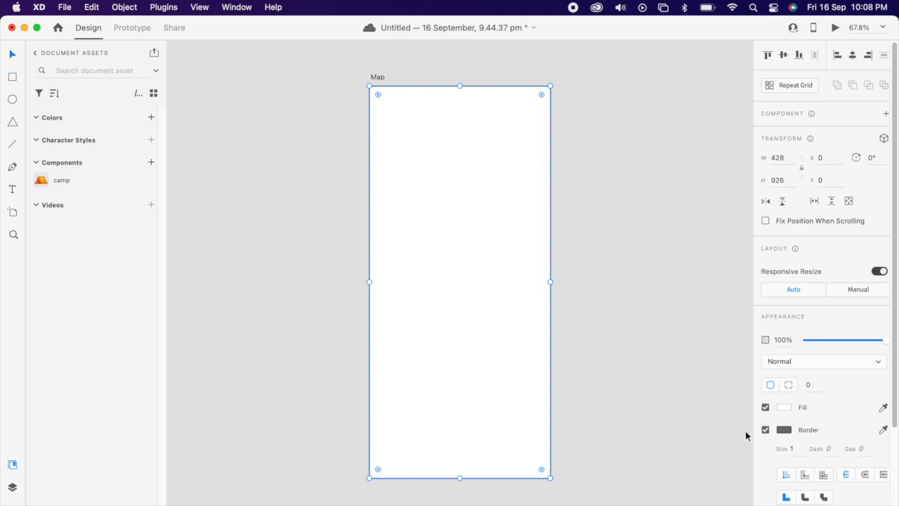
pyautogui.click(764, 429)
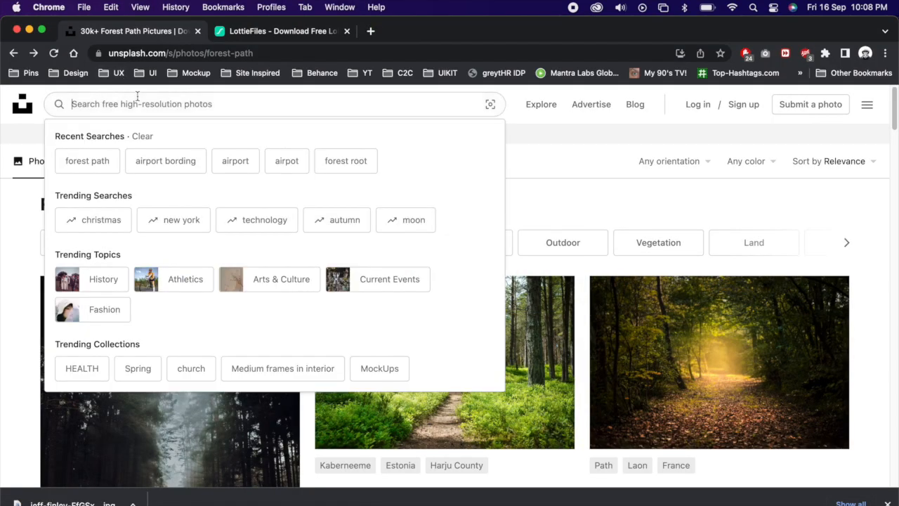
# - Search Unsplash for portrait 'forest path' photos and open the staircase forest-trail shot
pyautogui.click(87, 160)
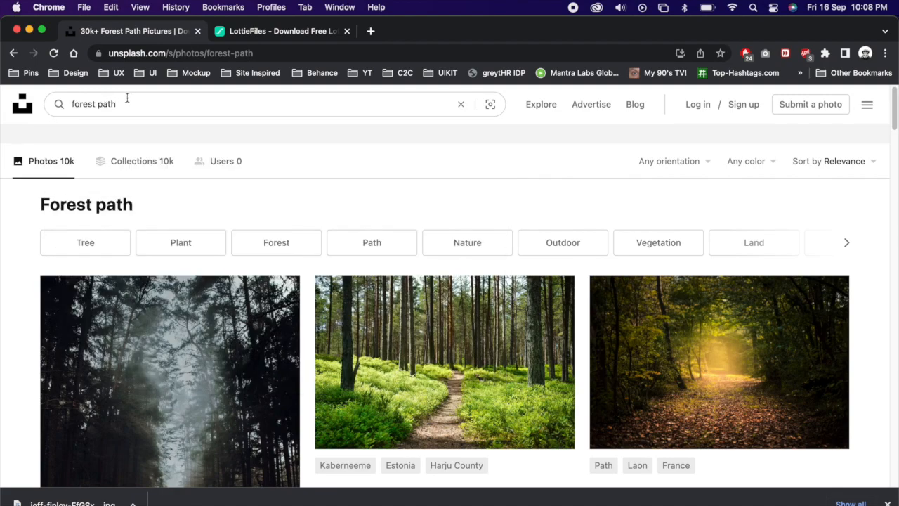
pyautogui.click(669, 161)
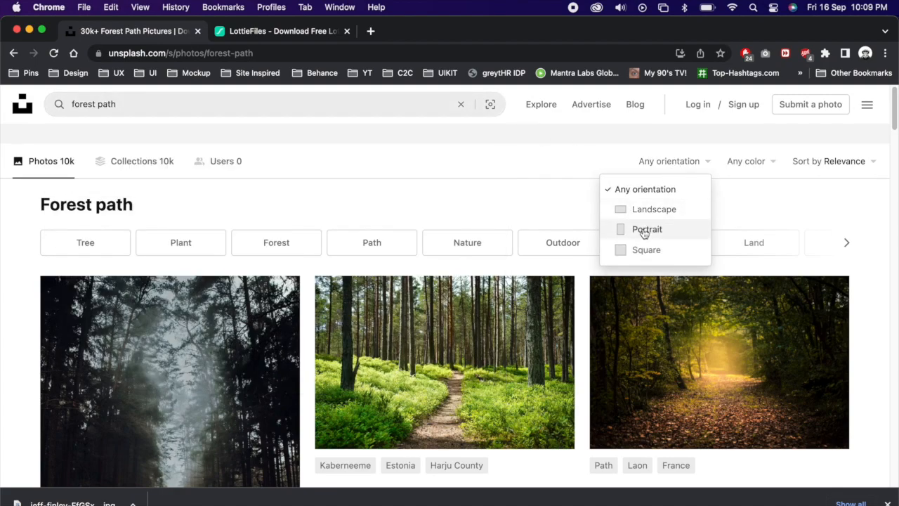
pyautogui.click(646, 229)
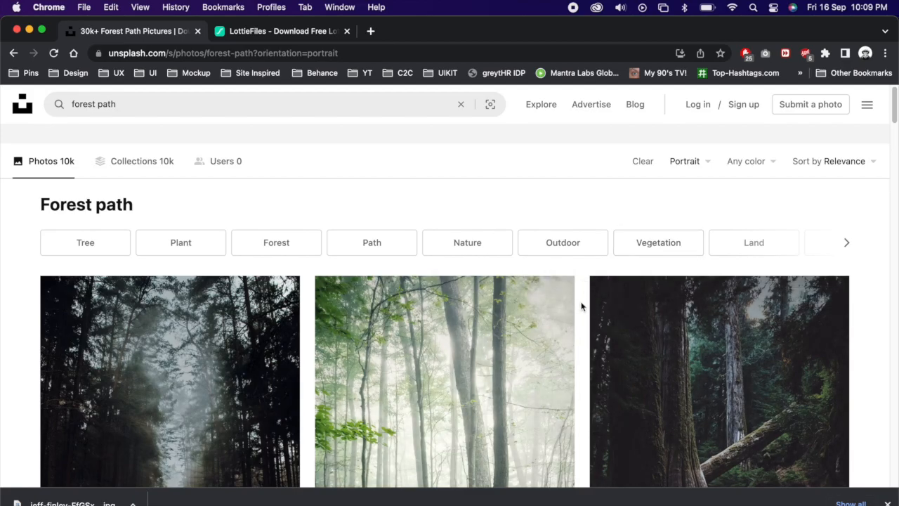
pyautogui.scroll(-3)
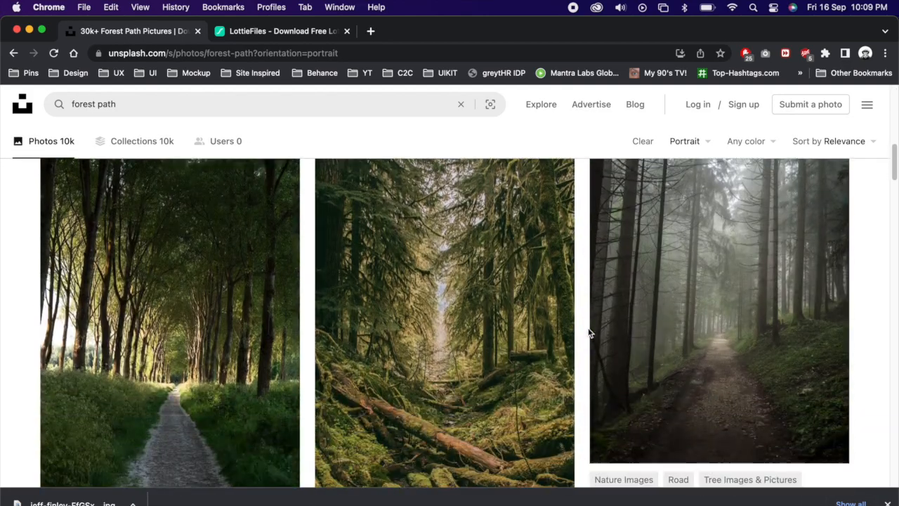
pyautogui.click(444, 316)
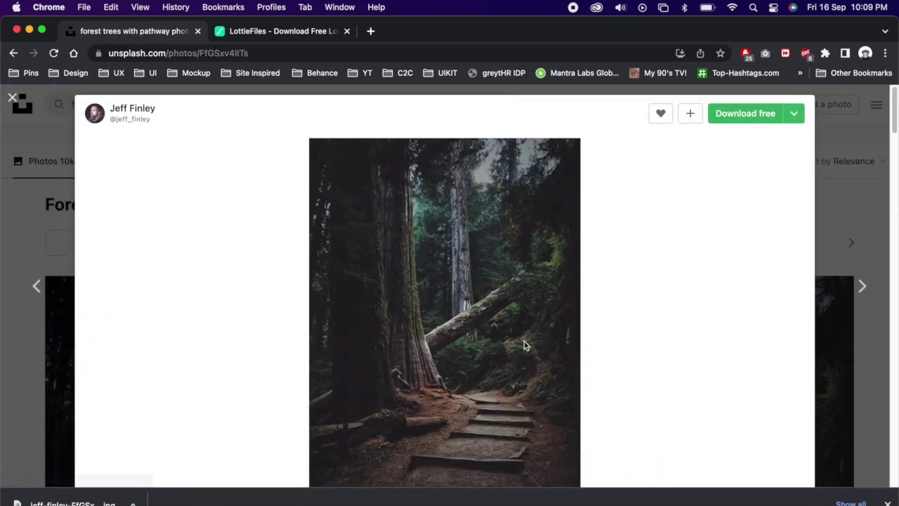
pyautogui.moveTo(229, 416)
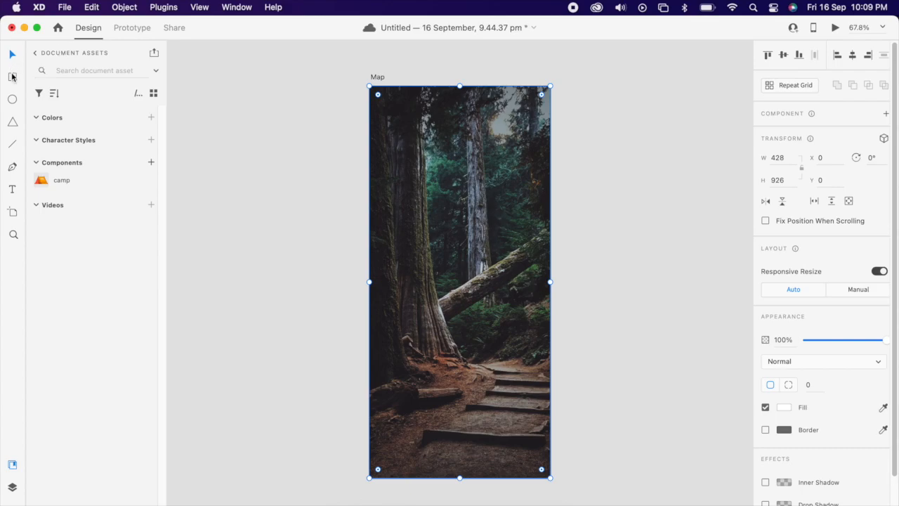
# - Draw a rounded card over the photo with a 66×66 square inside, then recolour the square
pyautogui.moveTo(376, 109); pyautogui.dragTo(509, 147)
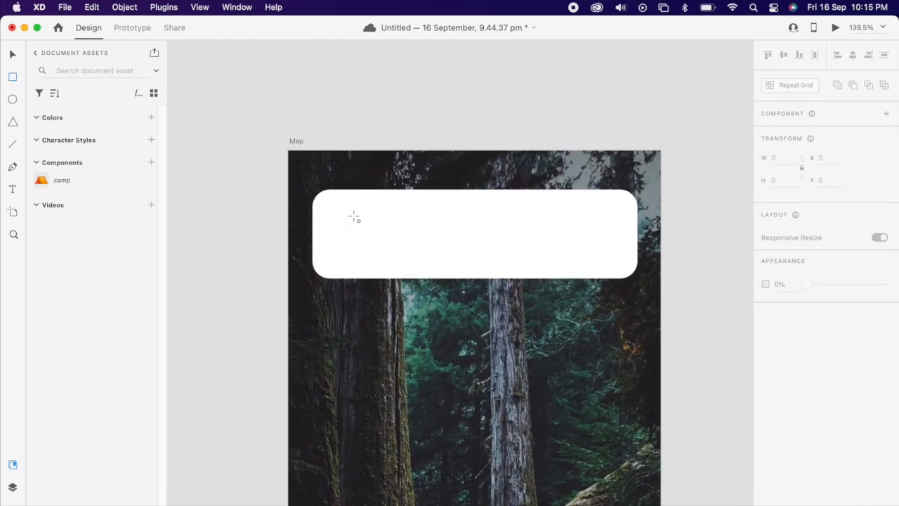
pyautogui.moveTo(333, 208); pyautogui.dragTo(377, 260)
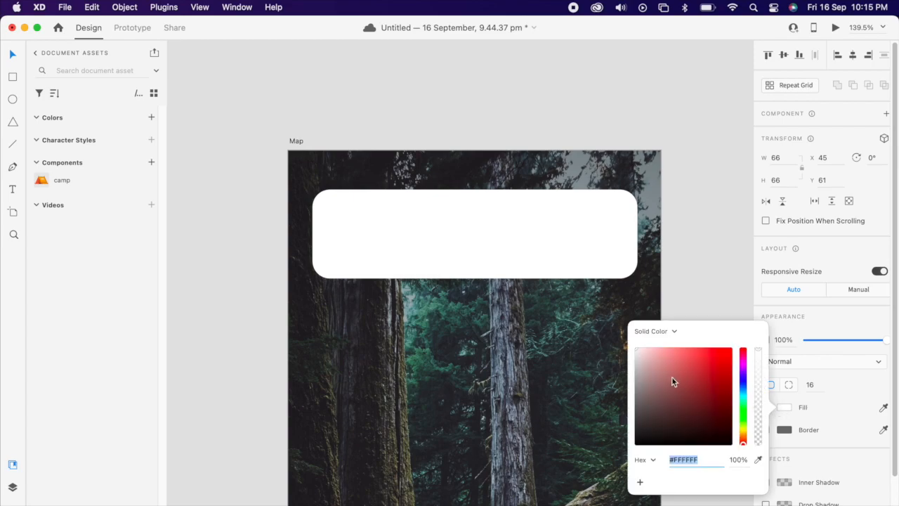
pyautogui.click(636, 358)
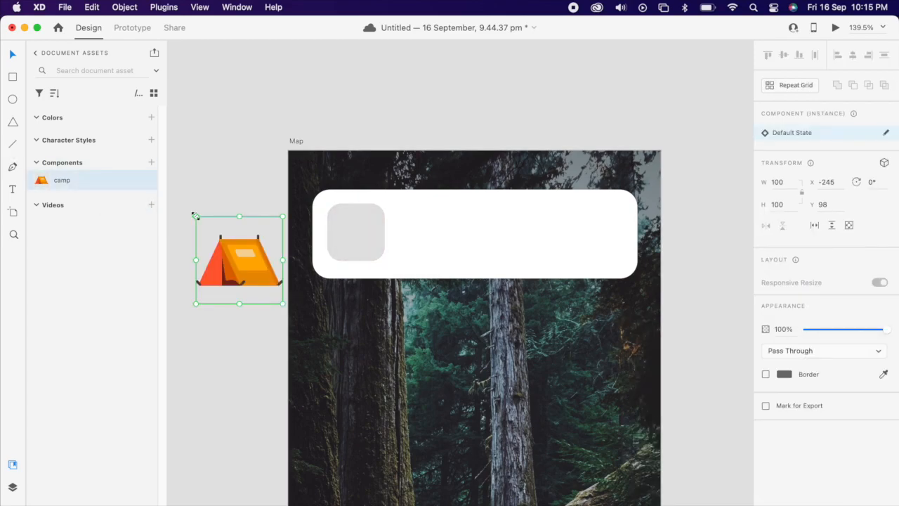
# - Drop the camp tent component onto the grey square, resize it to 60×60, and select both
pyautogui.moveTo(238, 260); pyautogui.dragTo(366, 235)
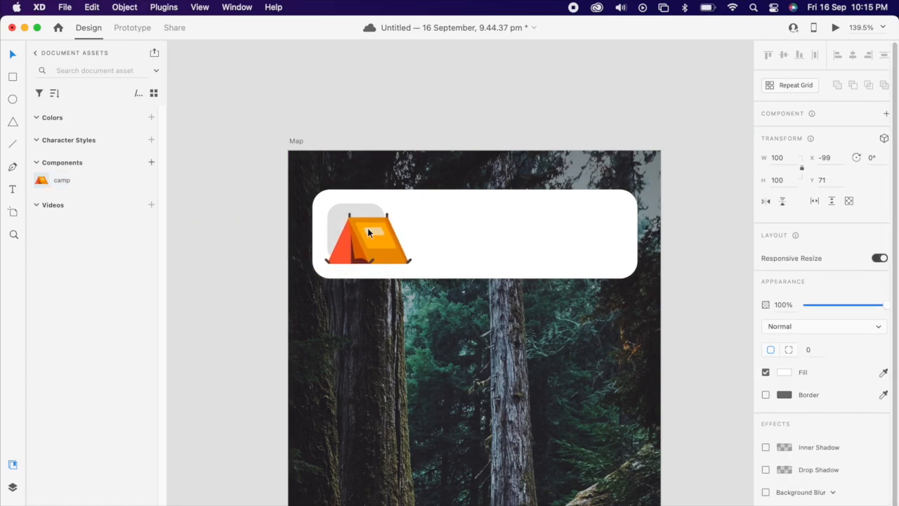
pyautogui.moveTo(410, 261); pyautogui.dragTo(390, 255)
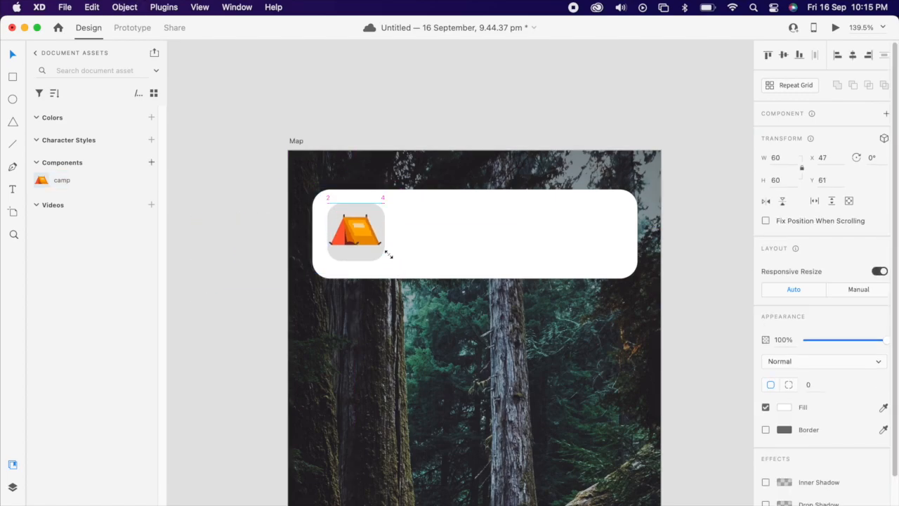
pyautogui.click(355, 234)
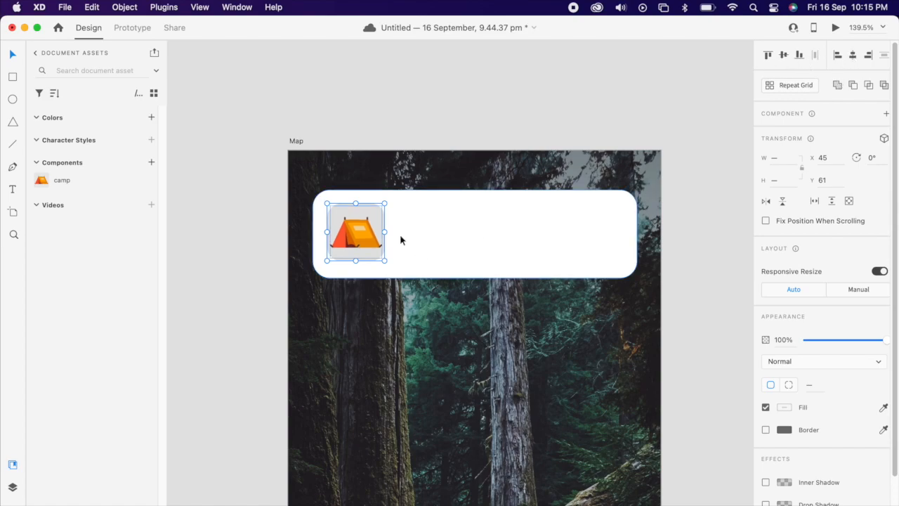
pyautogui.rightClick(355, 232)
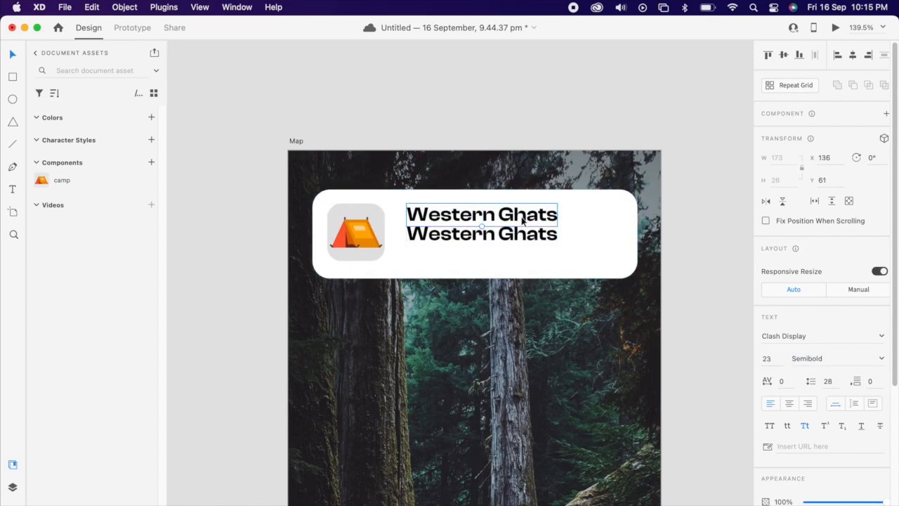
# - Title the card 'Forest Camp' and make the 'Western Ghats' subtitle 14 pt Clash Display Medium
pyautogui.write('Forest Cam')
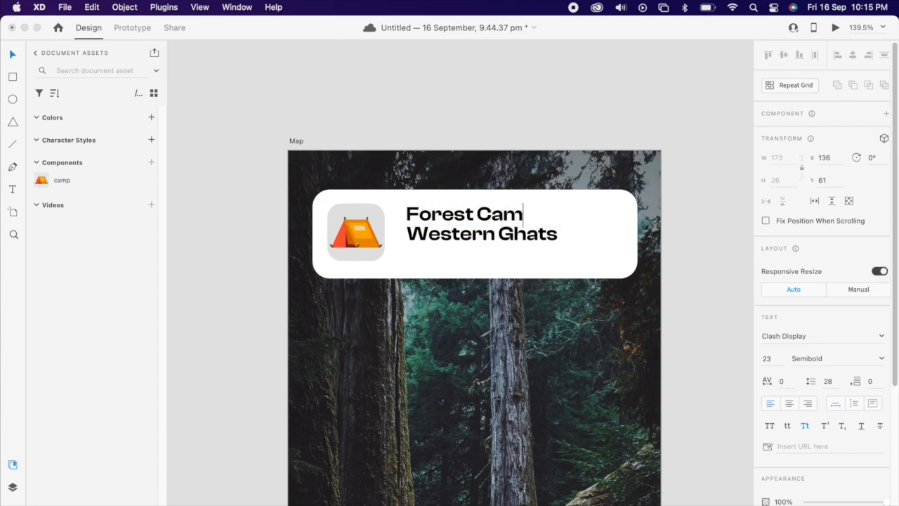
pyautogui.write('p')
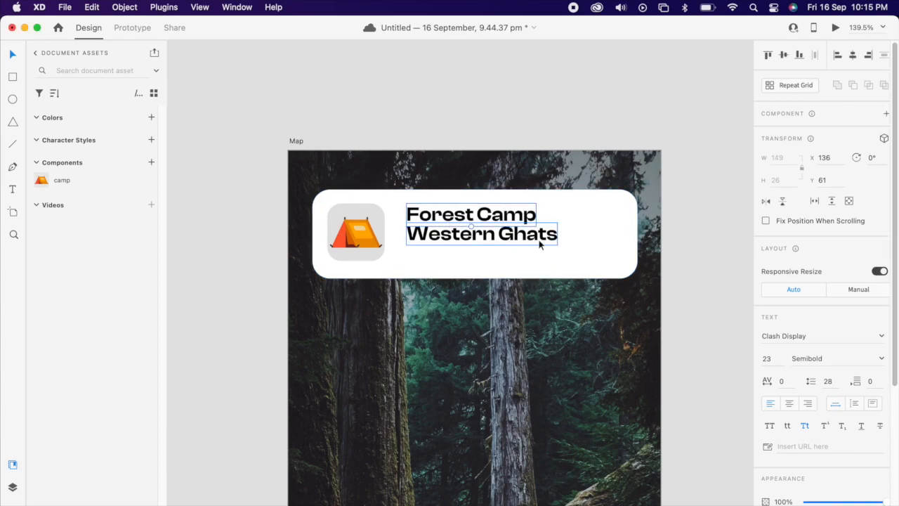
pyautogui.click(836, 358)
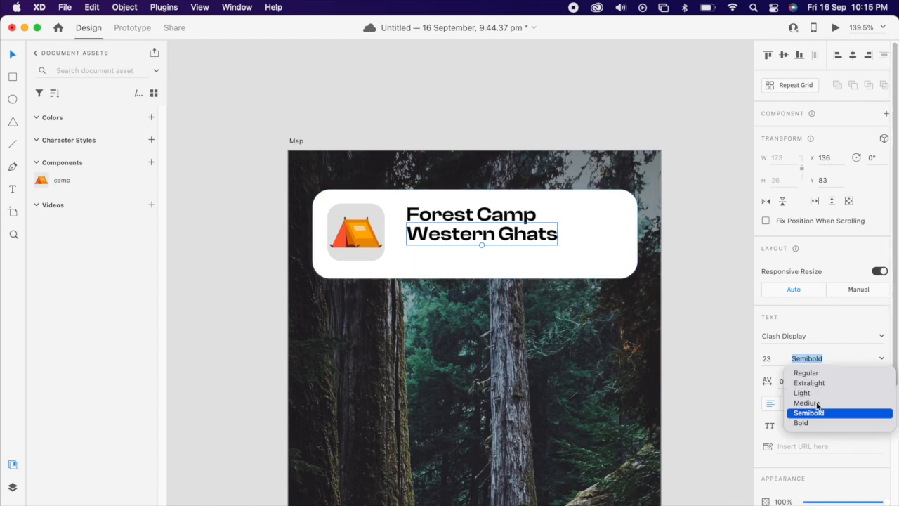
pyautogui.click(805, 402)
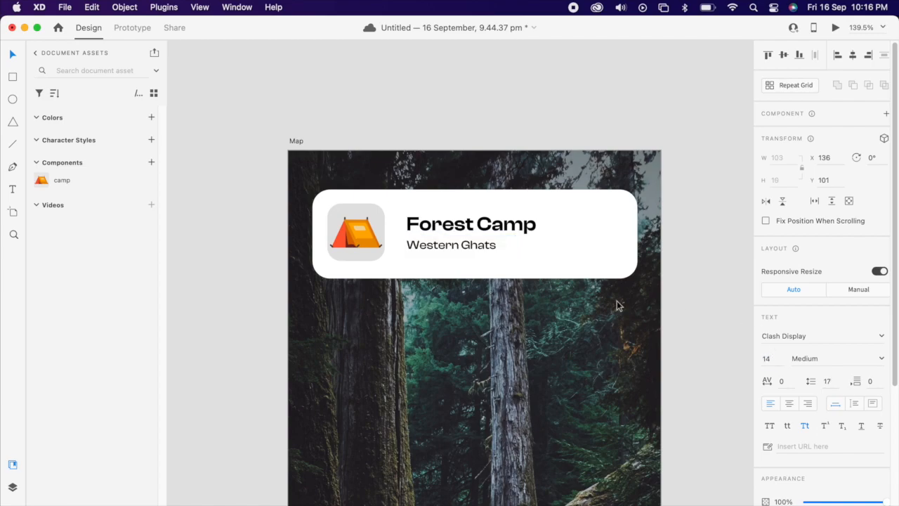
pyautogui.click(471, 244)
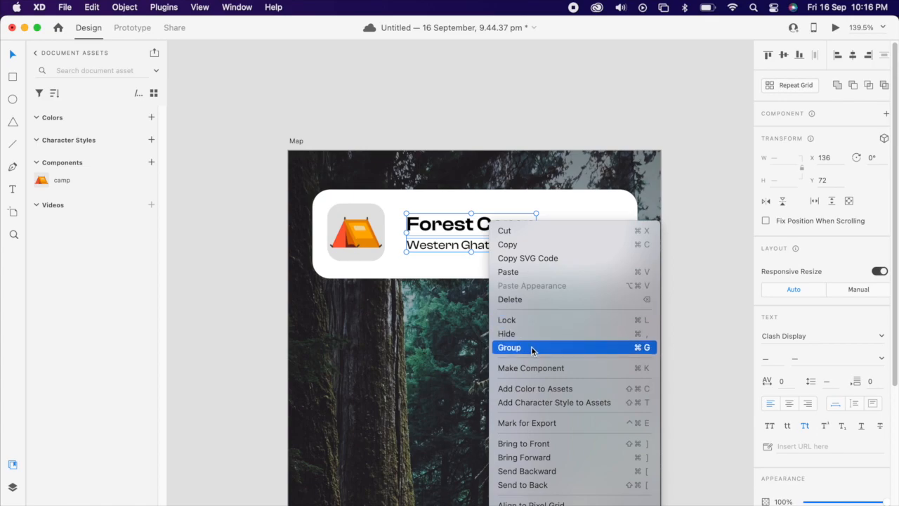
# - Group the Forest Camp and Western Ghats text, then group that with the card and tent
pyautogui.click(509, 347)
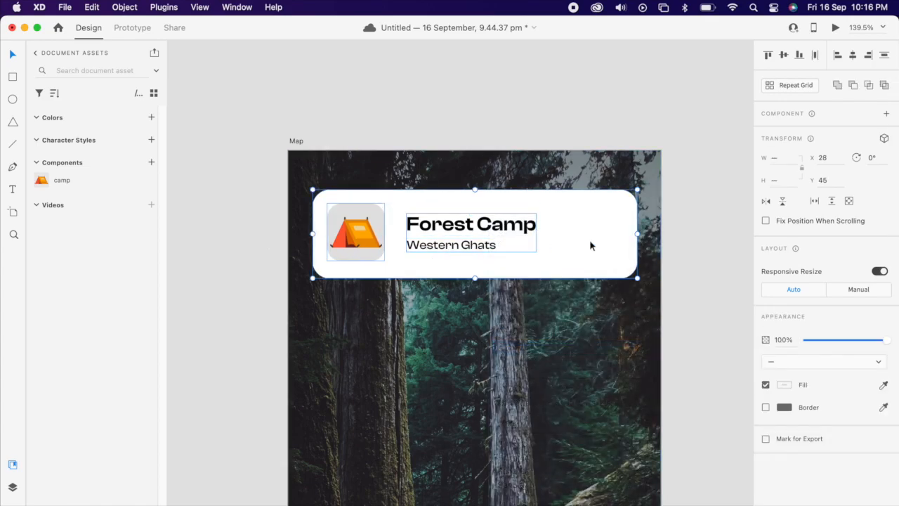
pyautogui.rightClick(590, 232)
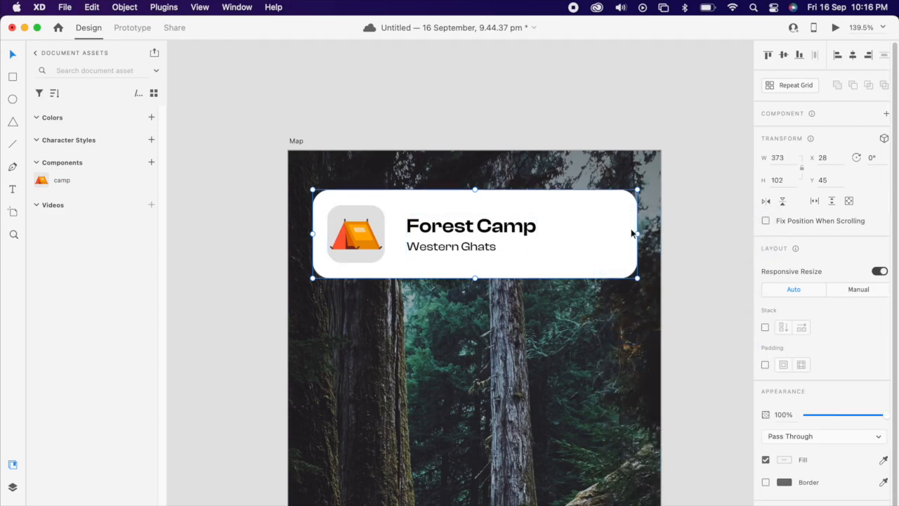
pyautogui.moveTo(760, 124)
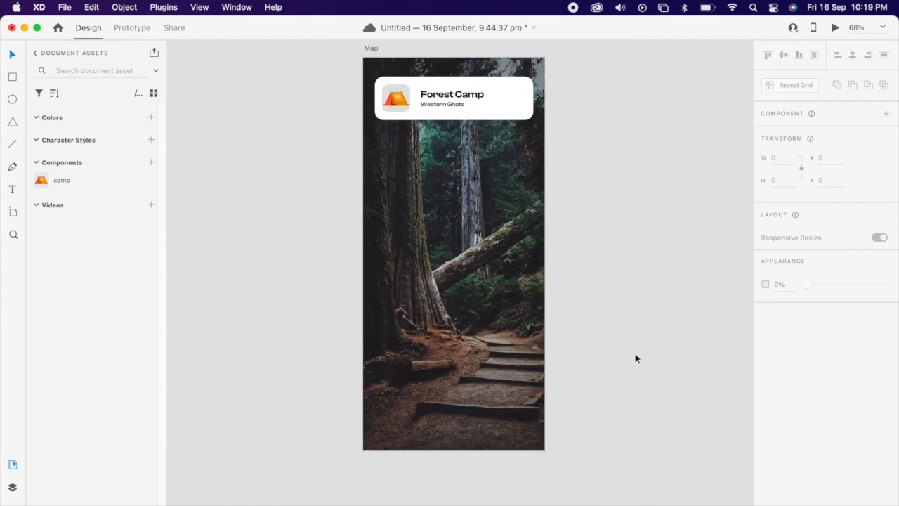
# - Move the Forest Camp card group down near the bottom of the Map artboard
pyautogui.click(453, 98)
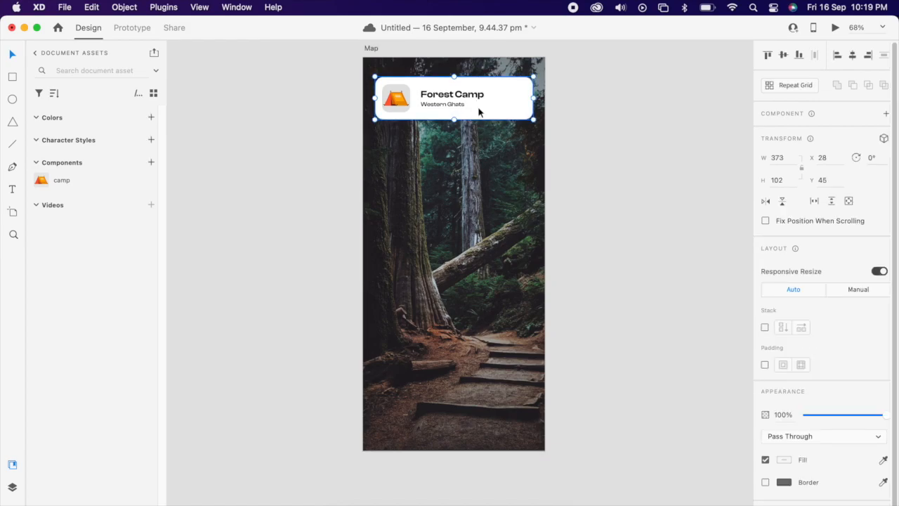
pyautogui.moveTo(453, 98); pyautogui.dragTo(453, 406)
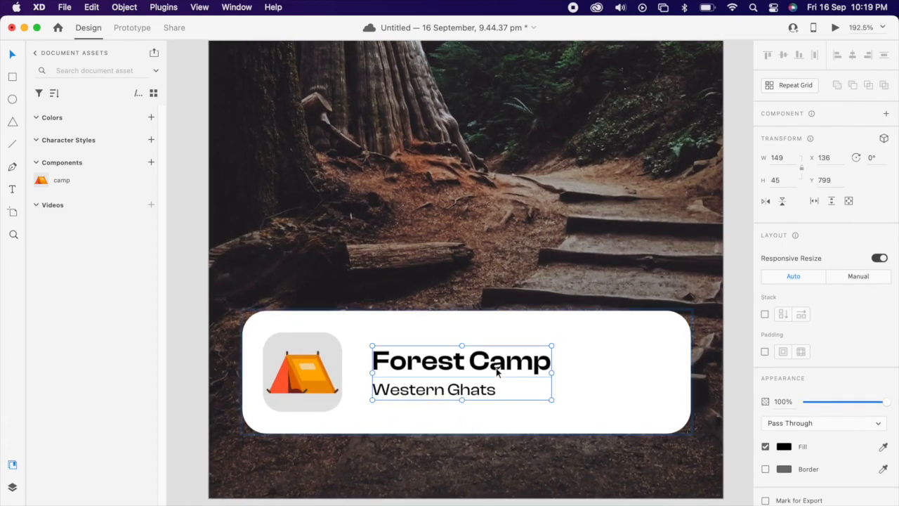
# - Change the card's title text to read '1Min Walk'
pyautogui.doubleClick(461, 361)
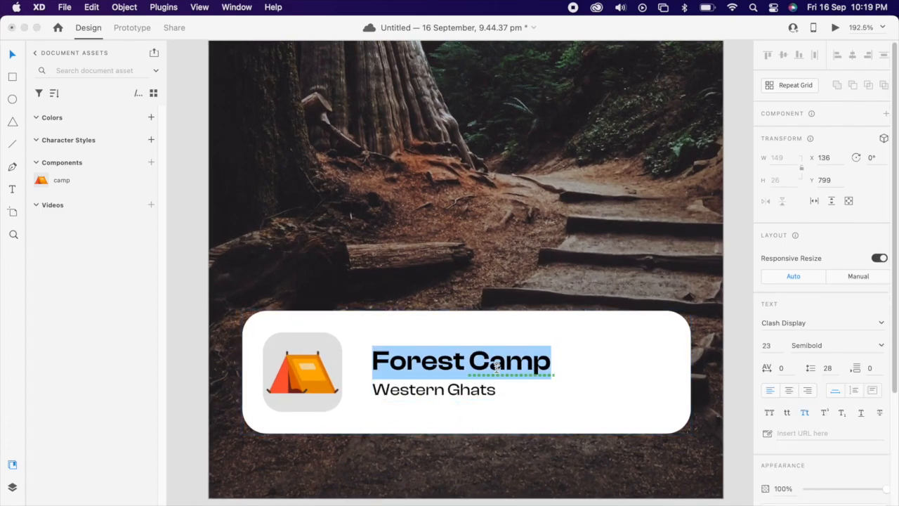
pyautogui.write('1 Min')
pyautogui.click(434, 389)
pyautogui.write('W')
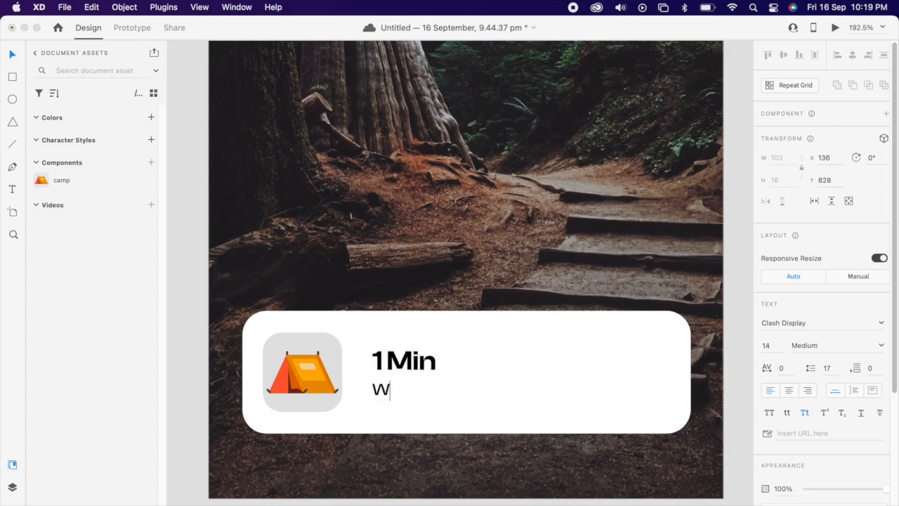
pyautogui.write('alk')
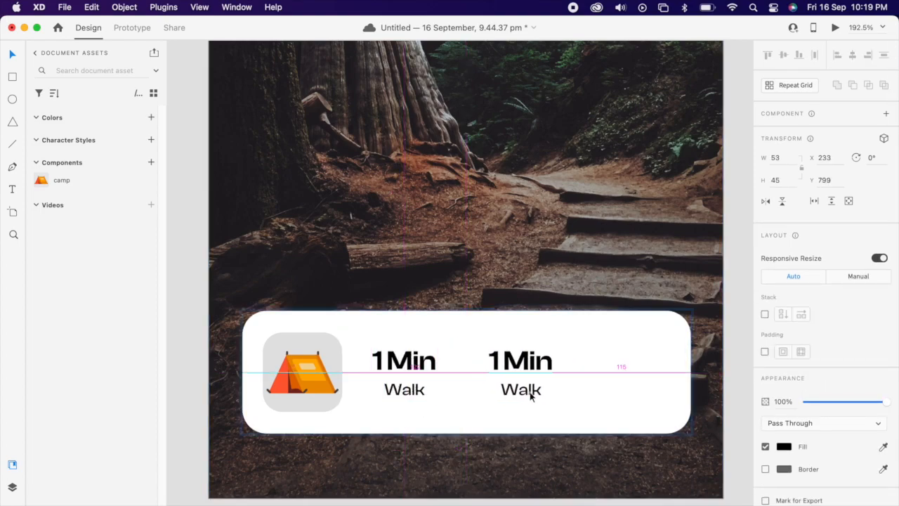
# - Edit the duplicated text group to read '1.2Km Remaining'
pyautogui.doubleClick(519, 359)
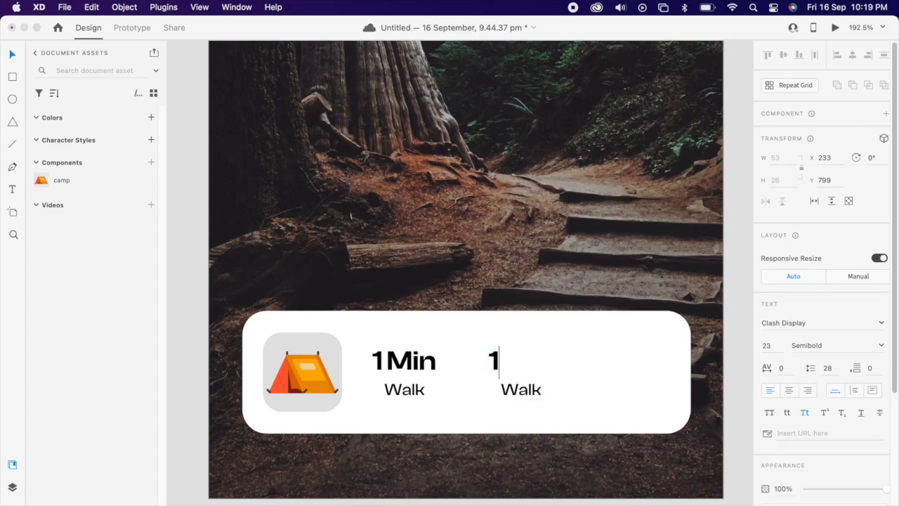
pyautogui.write('.2Km')
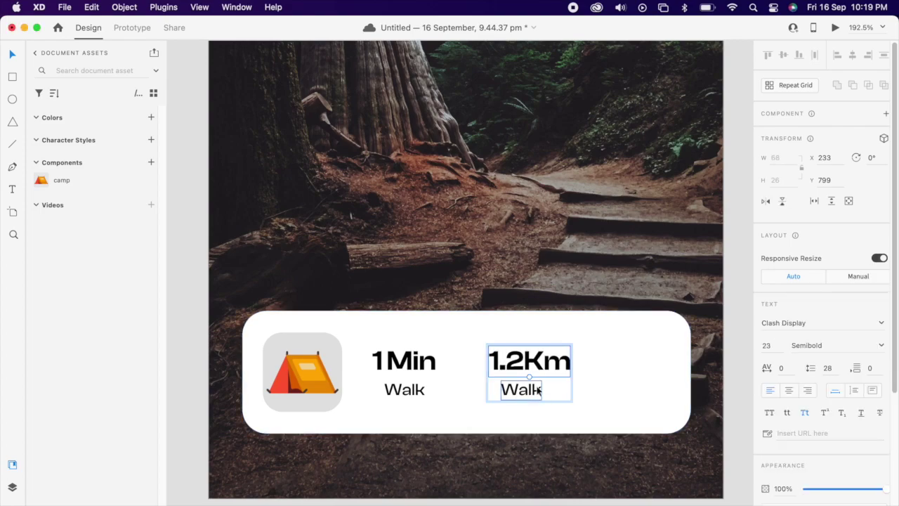
pyautogui.write('Re')
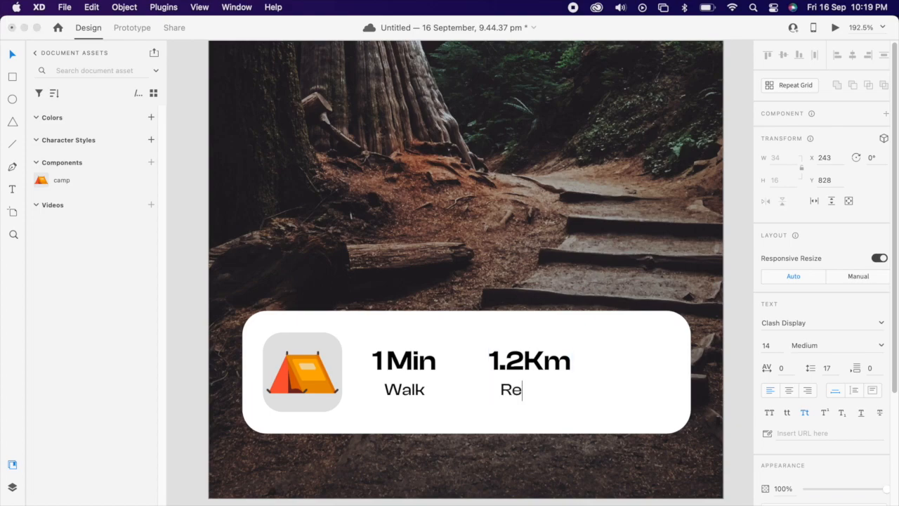
pyautogui.write('maini')
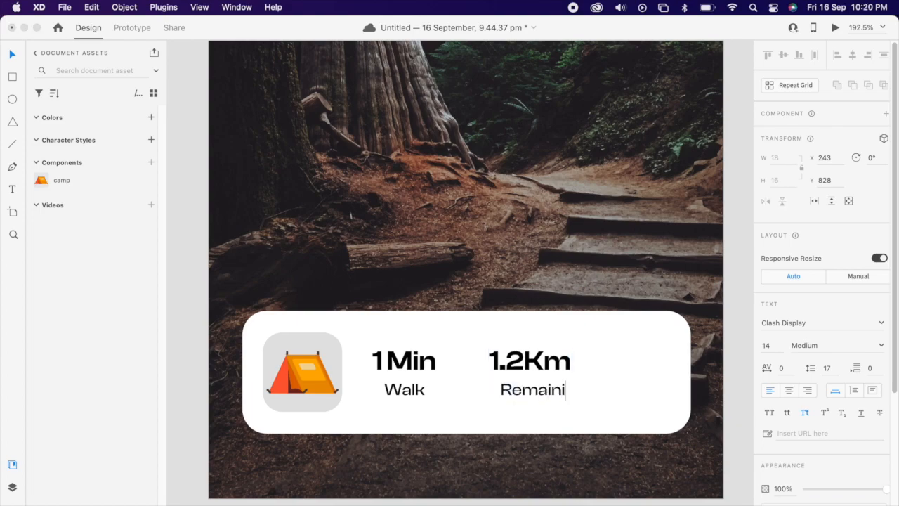
pyautogui.write('ng')
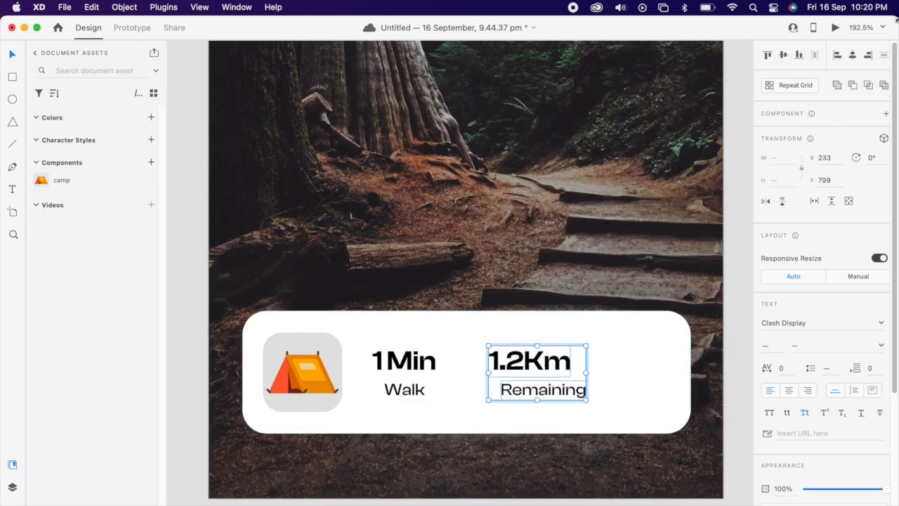
# - Draw a vertical black divider line centred between the two stats
pyautogui.click(499, 407)
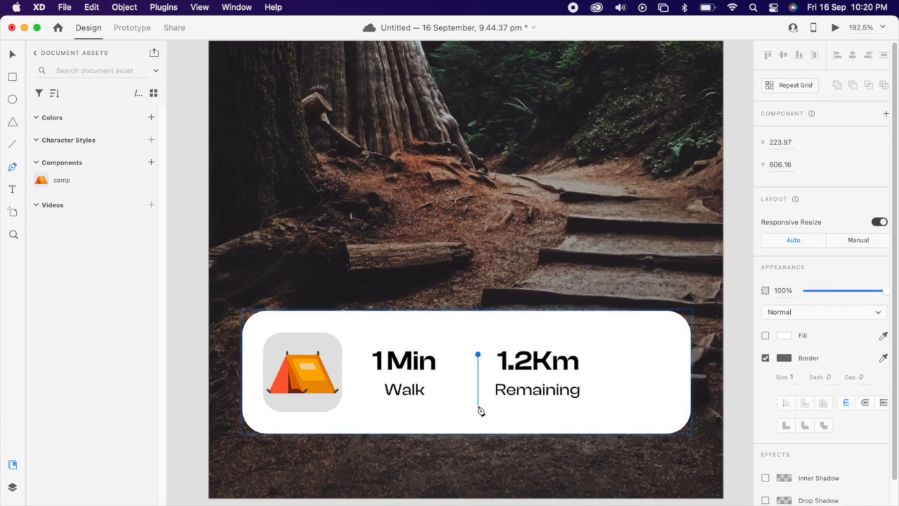
pyautogui.click(783, 357)
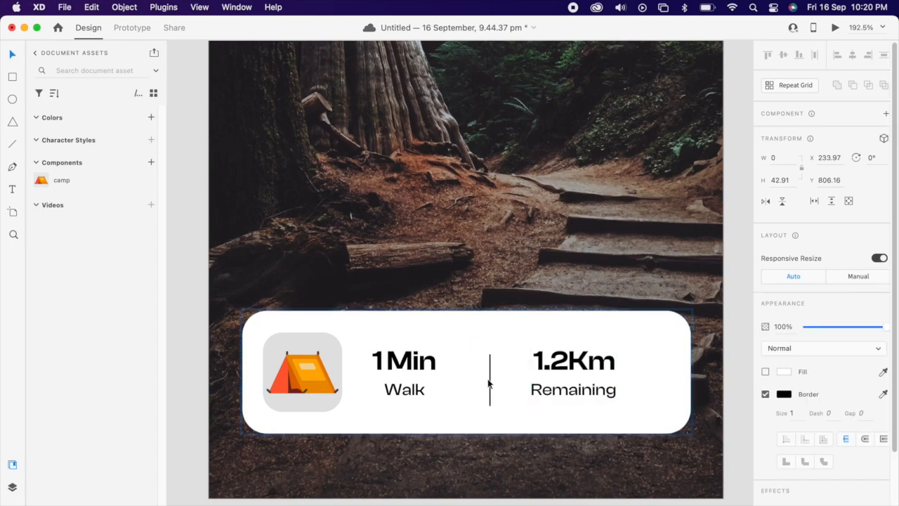
pyautogui.click(404, 374)
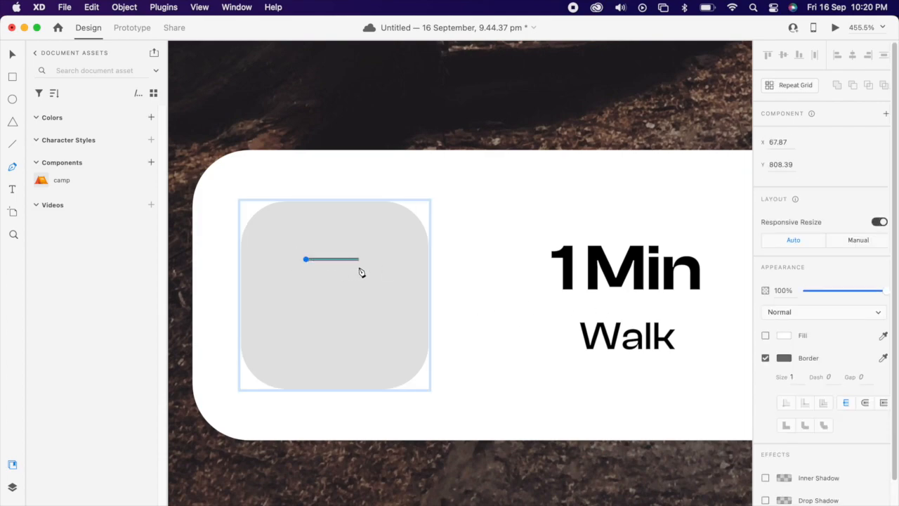
# - Replace the tent with a curved turn-left arrow path given a thick black border
pyautogui.moveTo(359, 260); pyautogui.dragTo(358, 316)
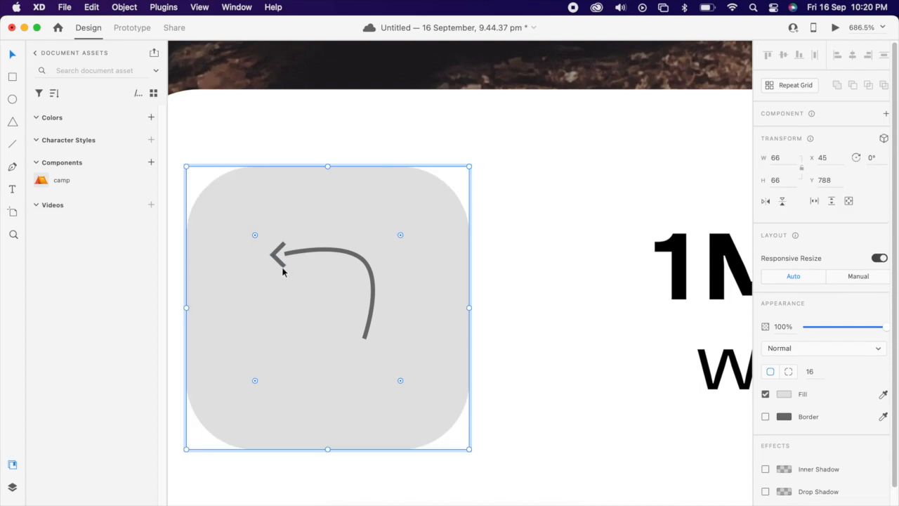
pyautogui.click(280, 254)
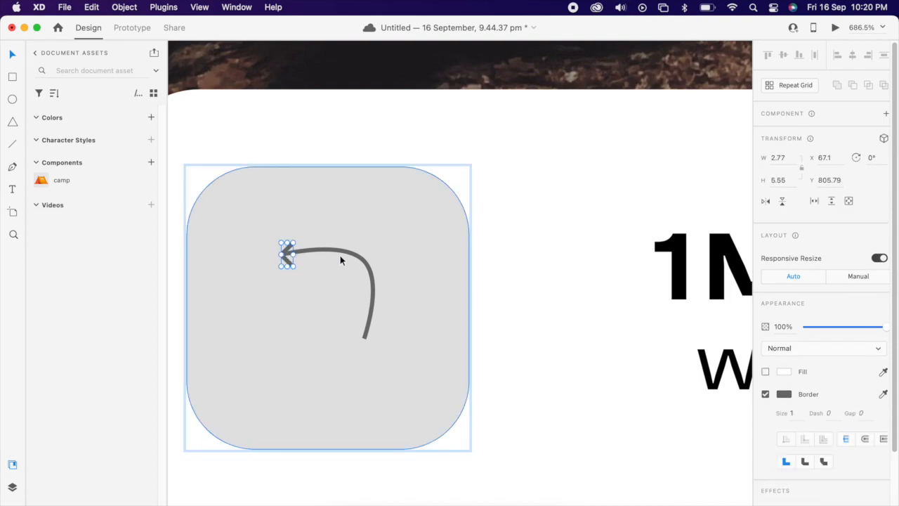
pyautogui.click(784, 393)
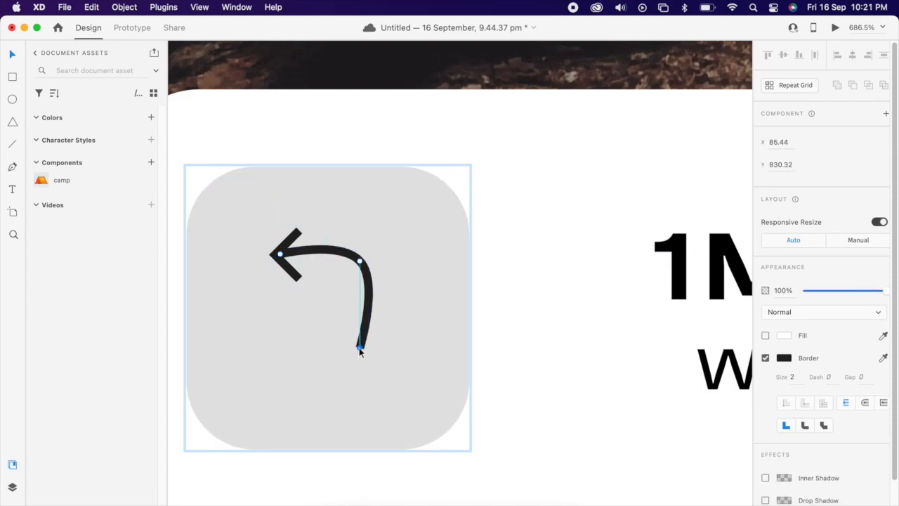
pyautogui.moveTo(360, 351); pyautogui.dragTo(371, 366)
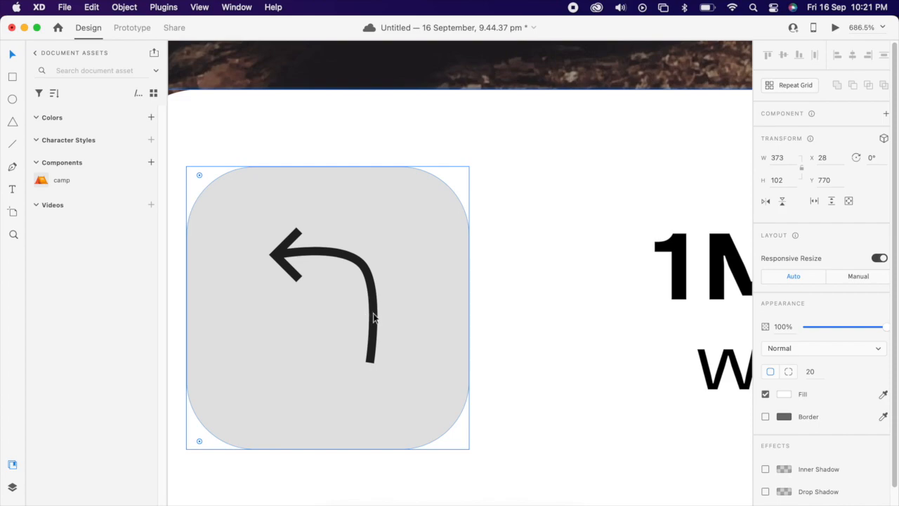
pyautogui.click(372, 302)
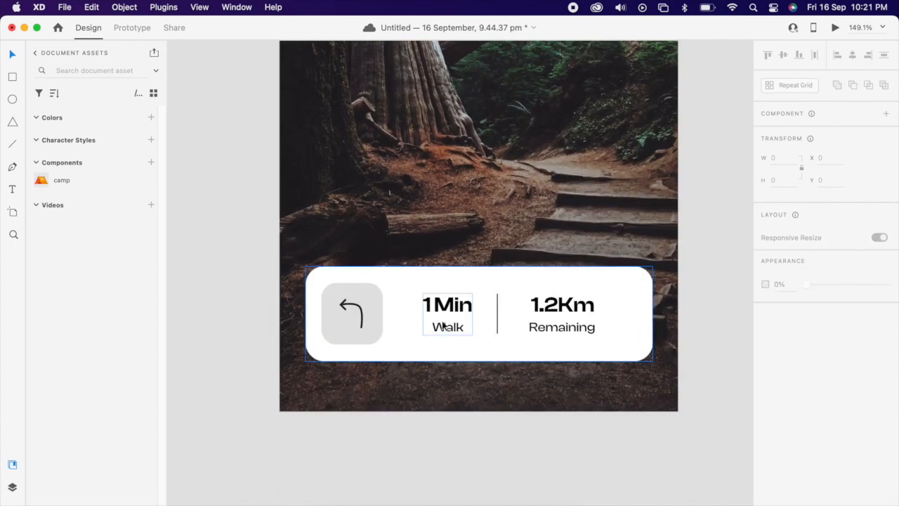
pyautogui.click(447, 327)
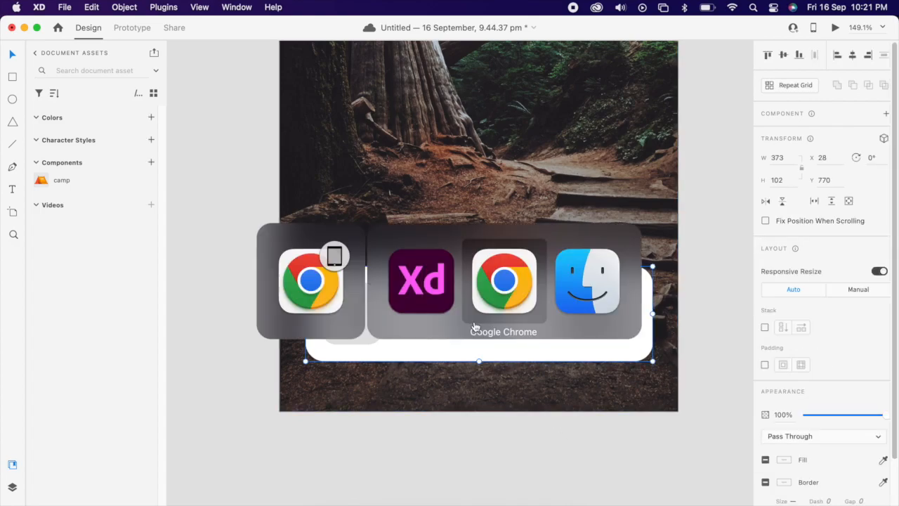
# - In the LottieFiles tab, open the walker-man animation from the 'walk' results
pyautogui.click(504, 281)
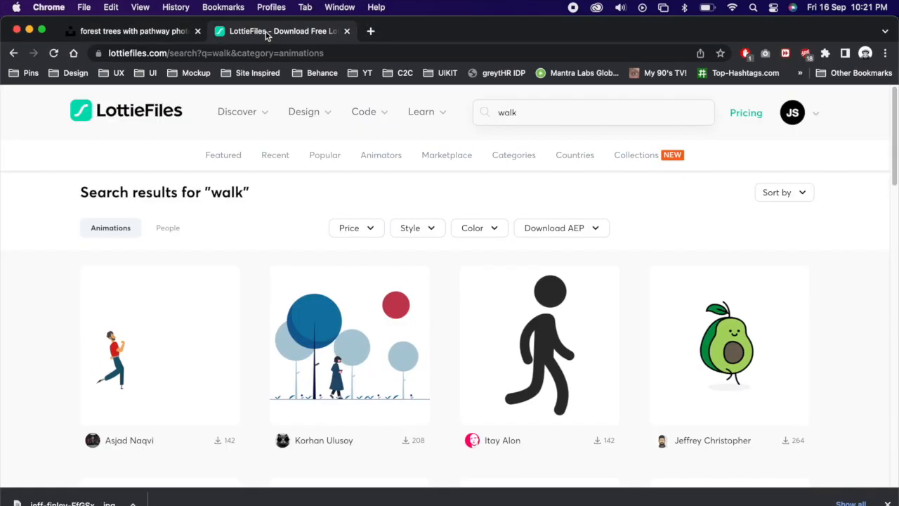
pyautogui.moveTo(553, 315)
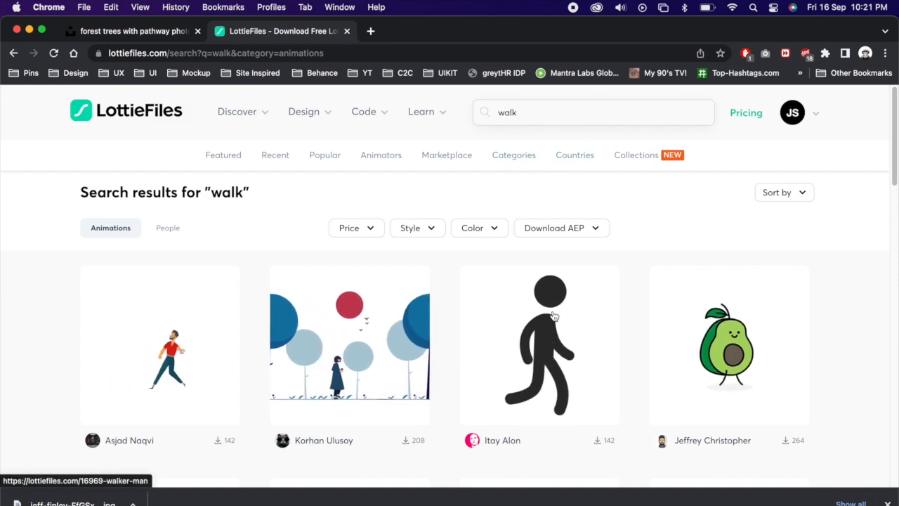
pyautogui.click(539, 344)
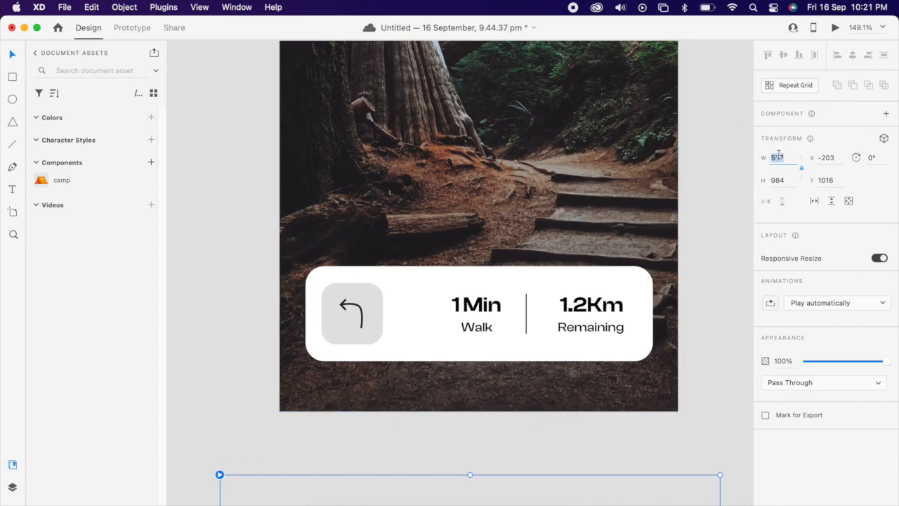
# - Import the Lottie walker at width 100 and place it beside the 1Min Walk stat
pyautogui.write('100')
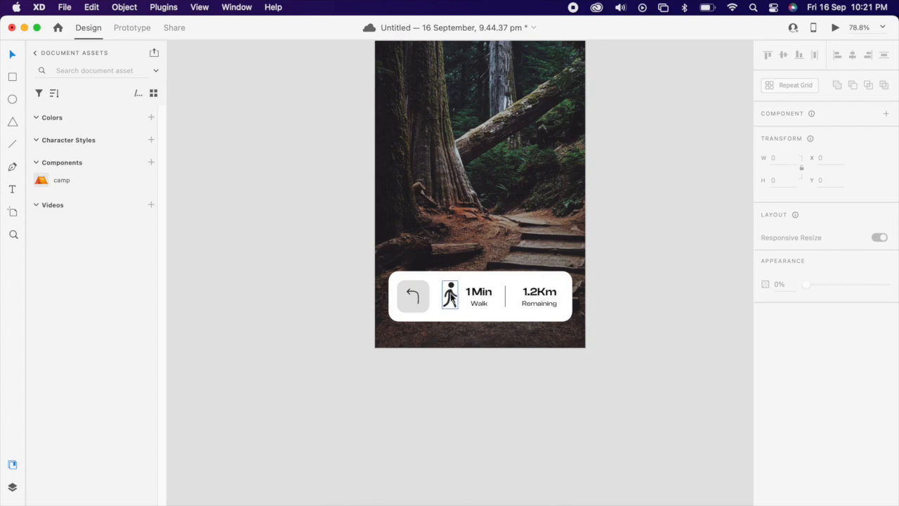
pyautogui.click(511, 380)
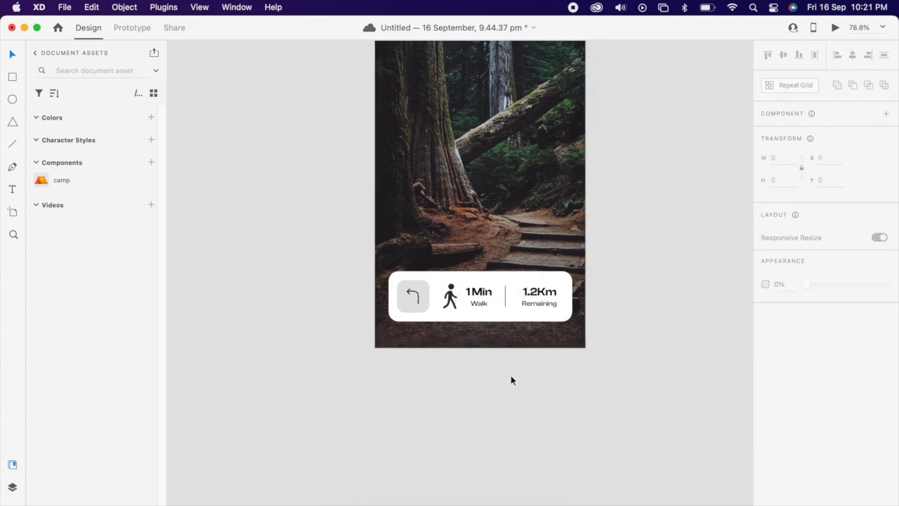
pyautogui.click(479, 295)
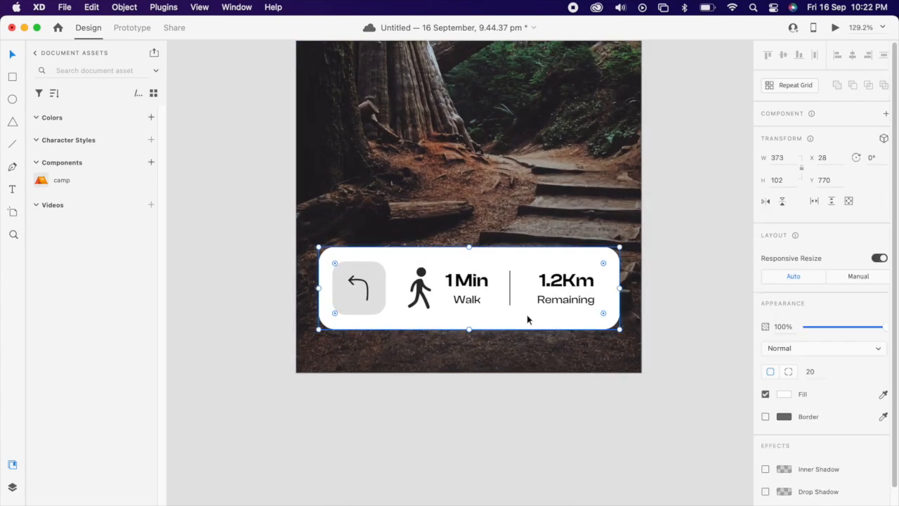
# - Enable Background Blur on the info card with blur 46, brightness 50, opacity 15%, then select the group
pyautogui.scroll(-3)
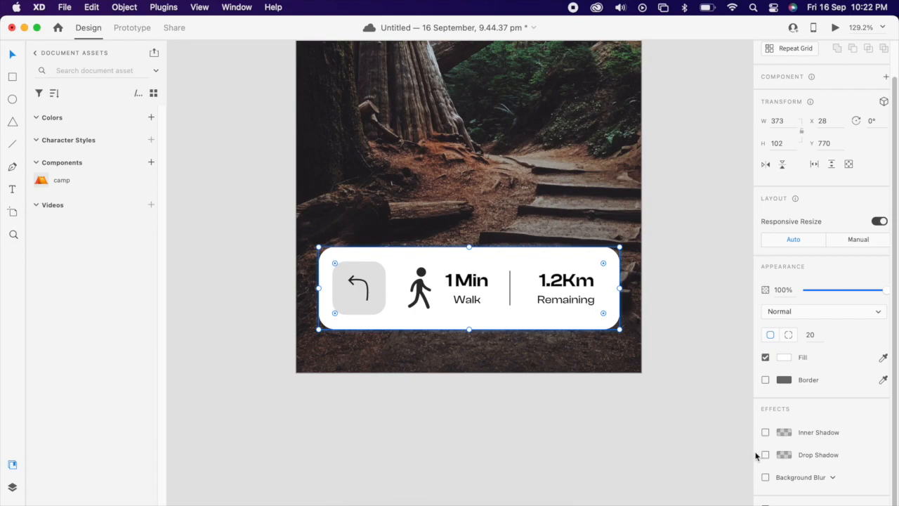
pyautogui.moveTo(767, 483)
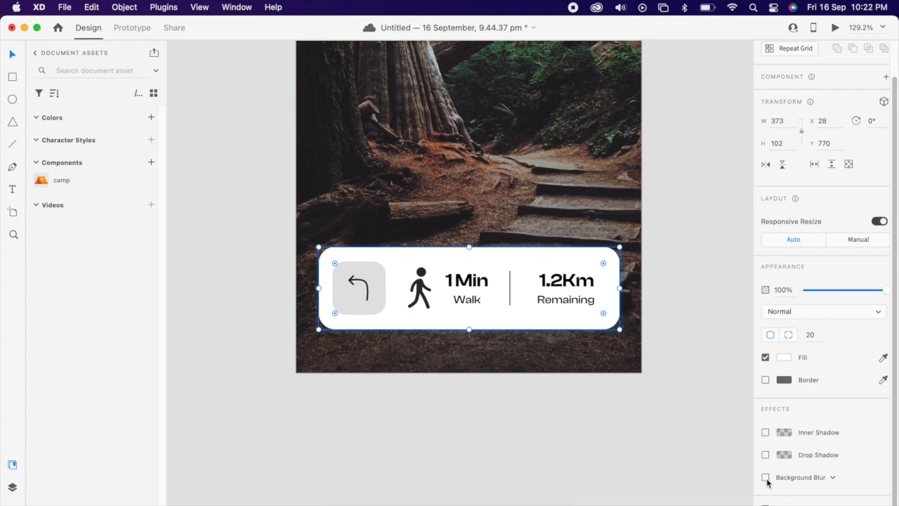
pyautogui.click(765, 477)
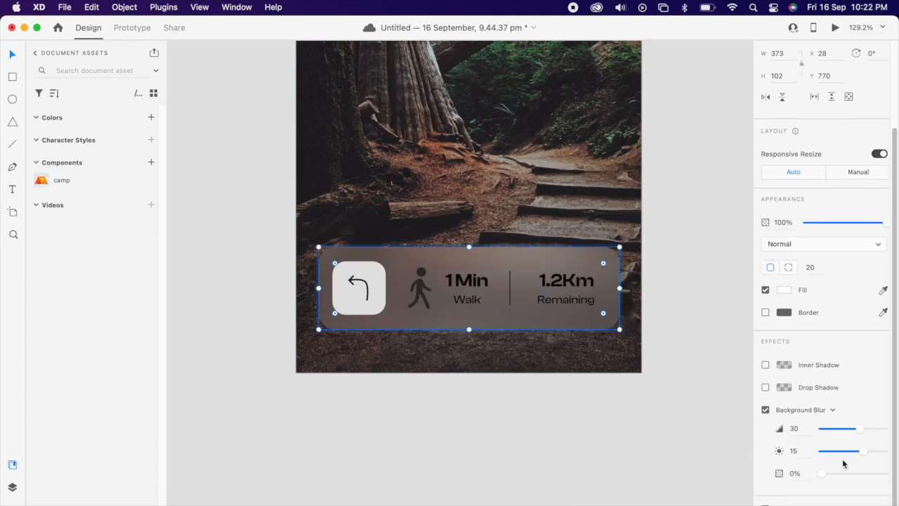
pyautogui.moveTo(859, 429); pyautogui.dragTo(826, 429)
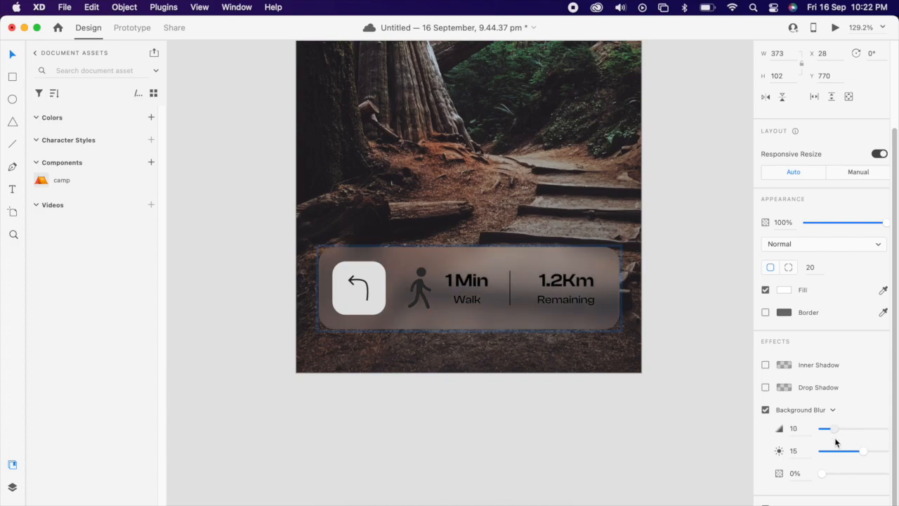
pyautogui.moveTo(825, 428); pyautogui.dragTo(882, 428)
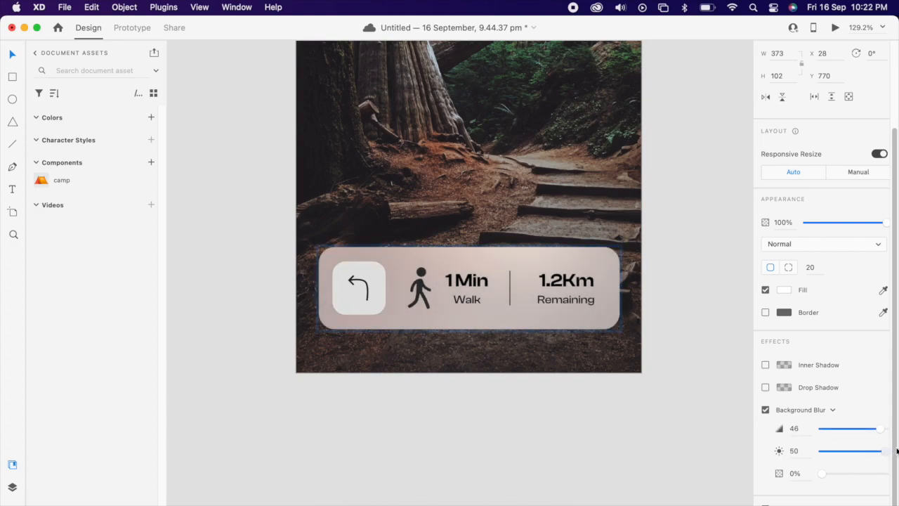
pyautogui.click(468, 288)
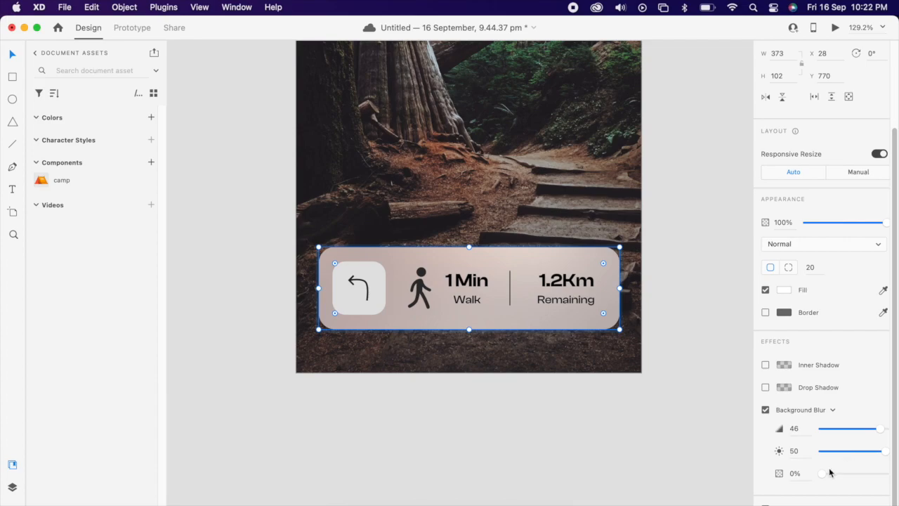
pyautogui.moveTo(823, 473); pyautogui.dragTo(828, 473)
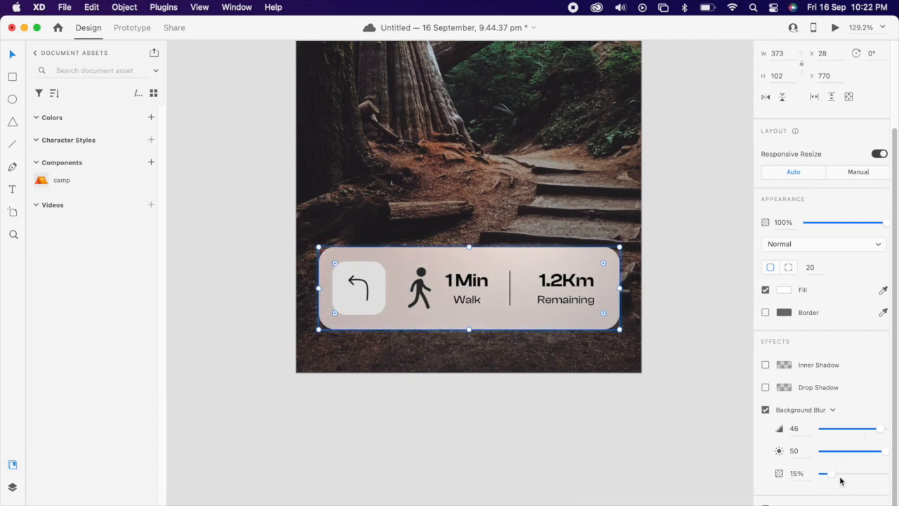
pyautogui.click(358, 288)
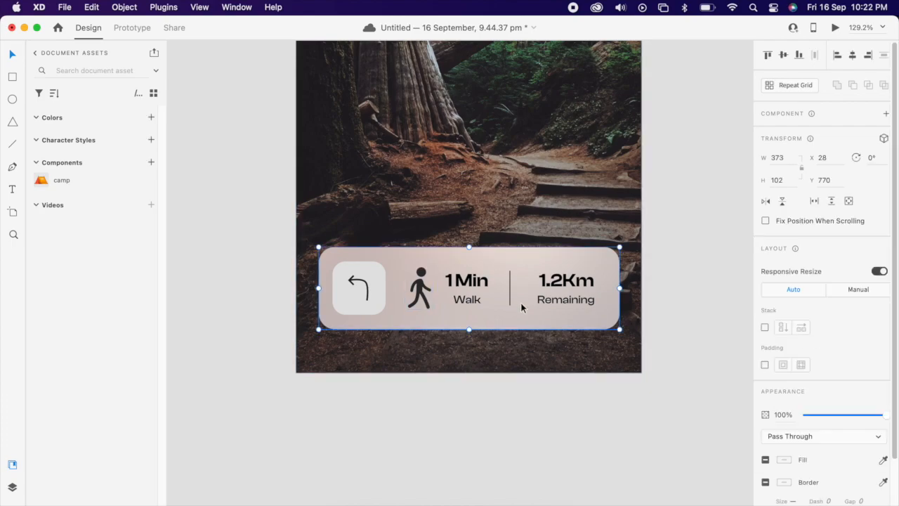
pyautogui.click(420, 288)
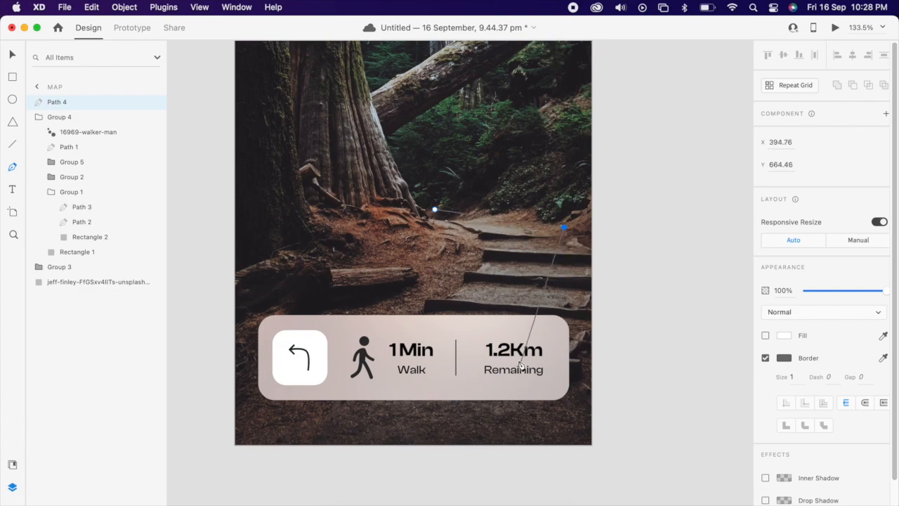
# - Draw a closed curved trail path with the Pen tool, down to the artboard's bottom edge
pyautogui.moveTo(520, 364); pyautogui.dragTo(481, 446)
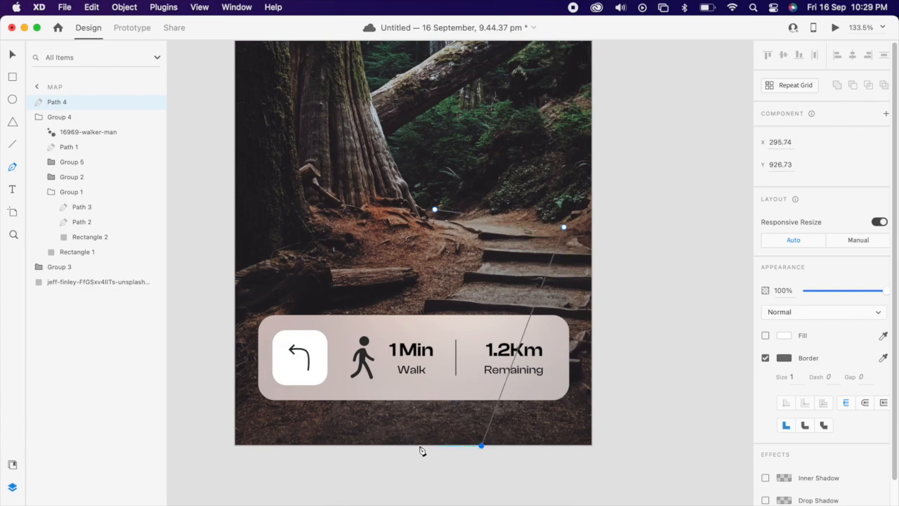
pyautogui.moveTo(481, 446); pyautogui.dragTo(392, 446)
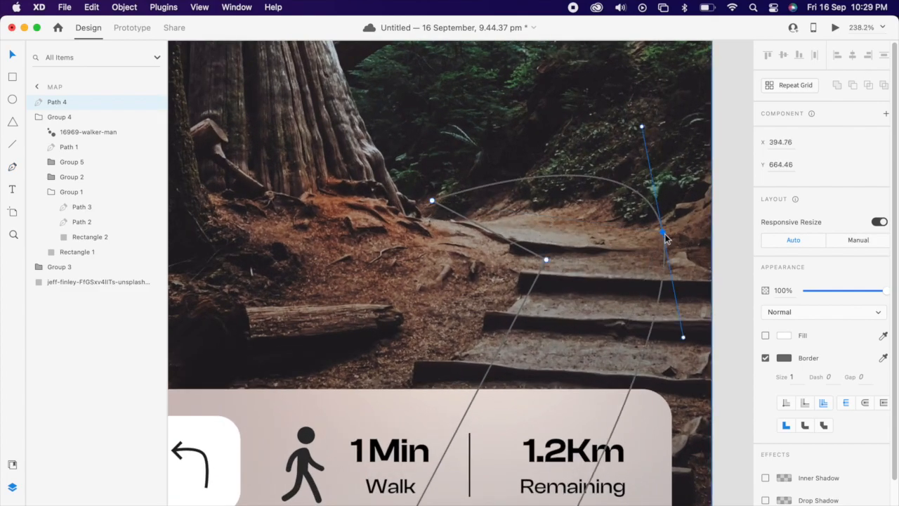
pyautogui.moveTo(664, 234); pyautogui.dragTo(666, 243)
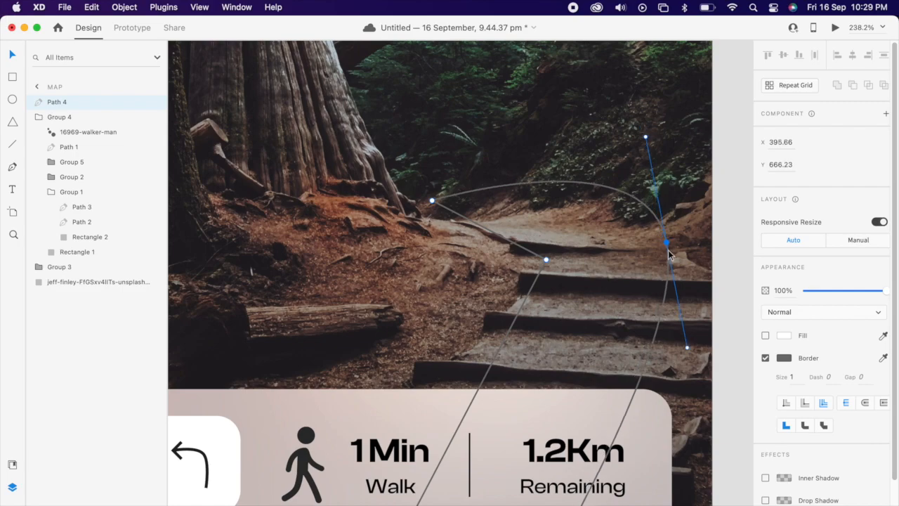
pyautogui.moveTo(666, 243); pyautogui.dragTo(546, 260)
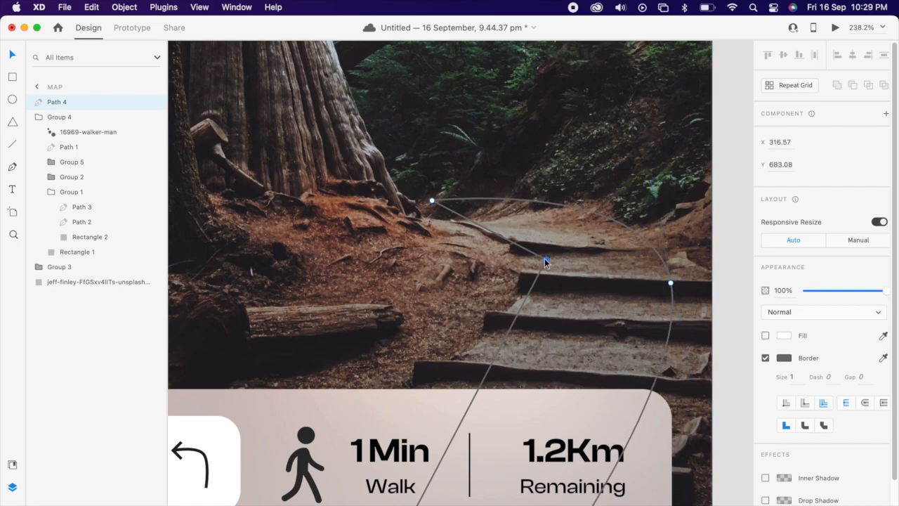
pyautogui.moveTo(545, 260); pyautogui.dragTo(562, 329)
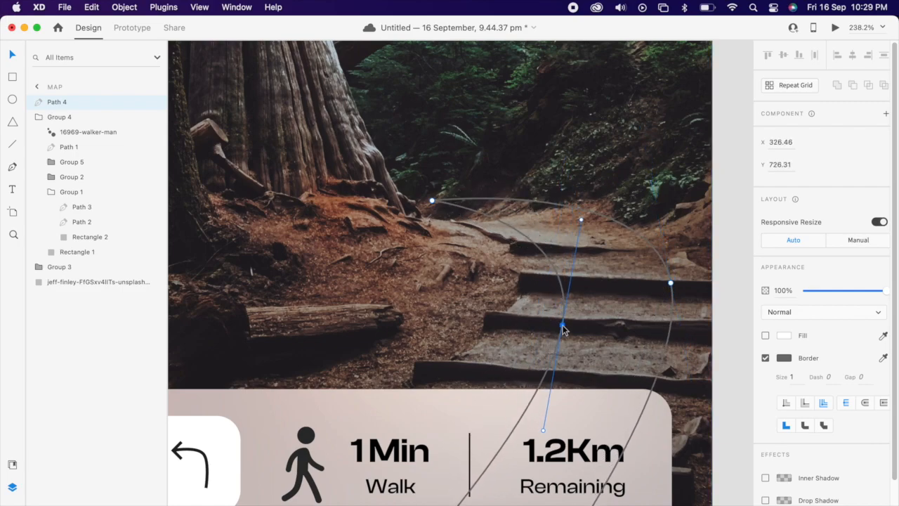
pyautogui.moveTo(562, 326); pyautogui.dragTo(428, 218)
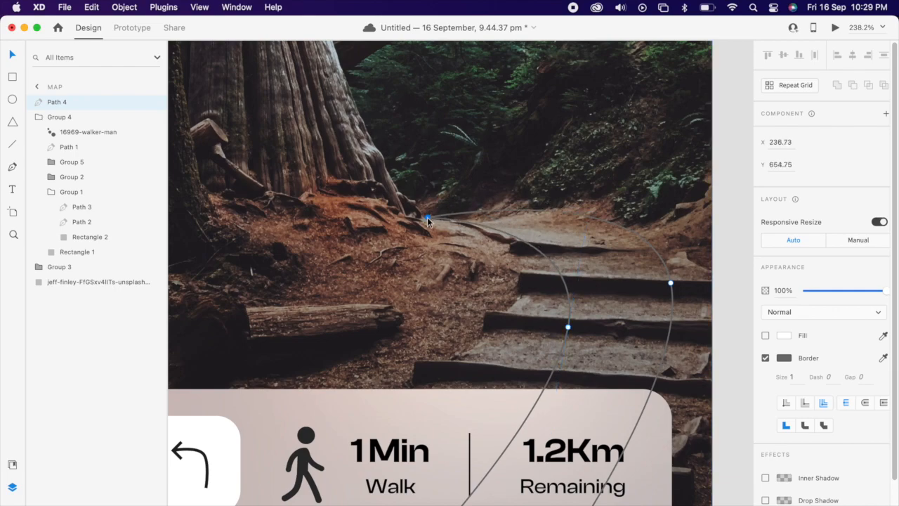
# - Remove the trail shape's border and give it a solid white fill
pyautogui.scroll(-3)
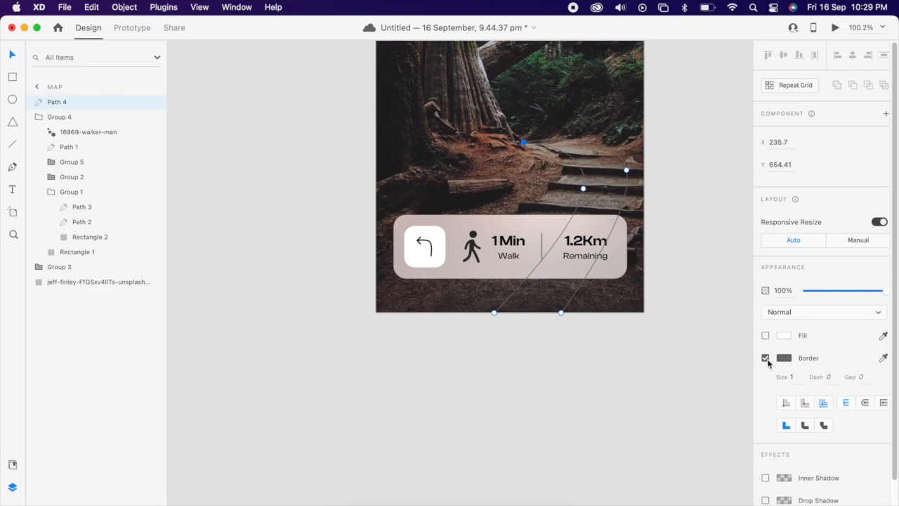
pyautogui.click(765, 335)
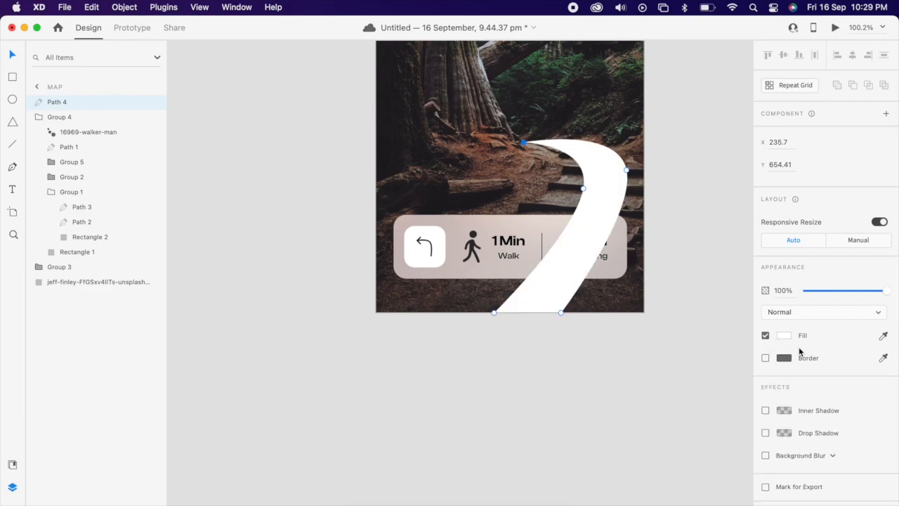
pyautogui.click(783, 335)
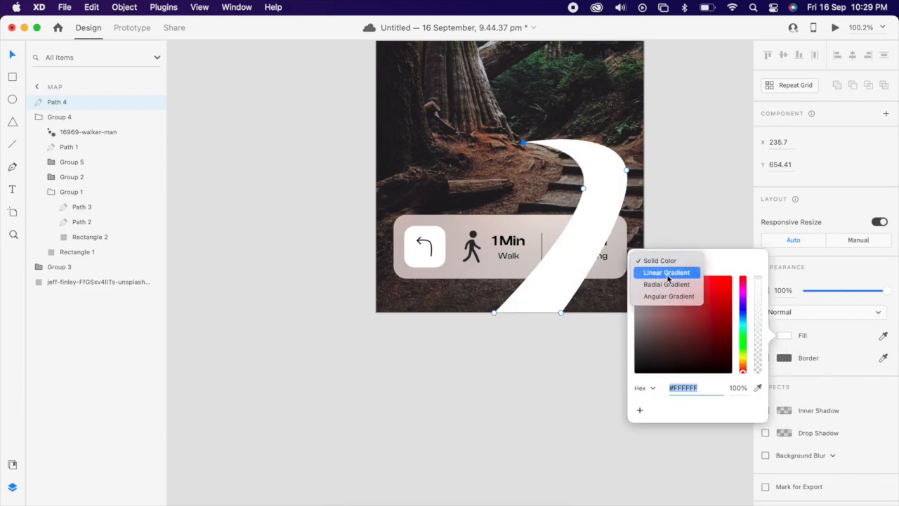
# - Change the trail fill to a green linear gradient with the bottom stop's alpha lowered
pyautogui.click(666, 271)
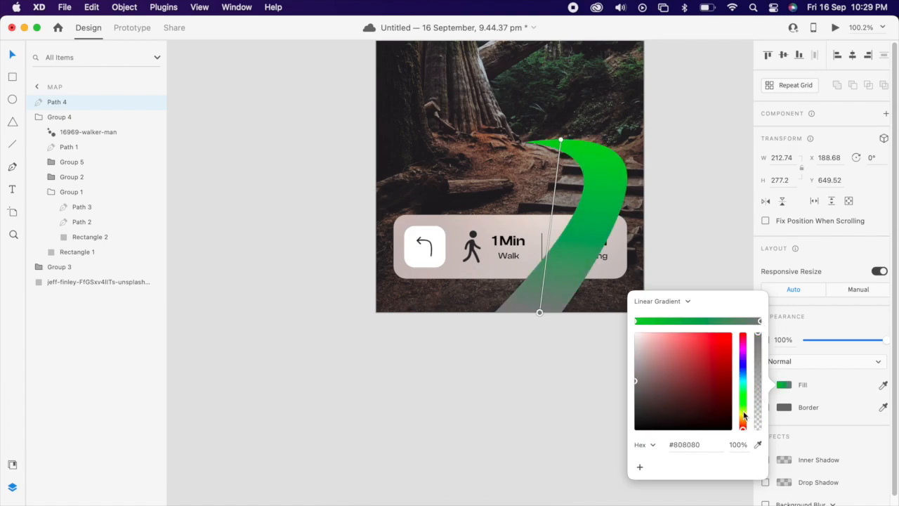
pyautogui.click(711, 358)
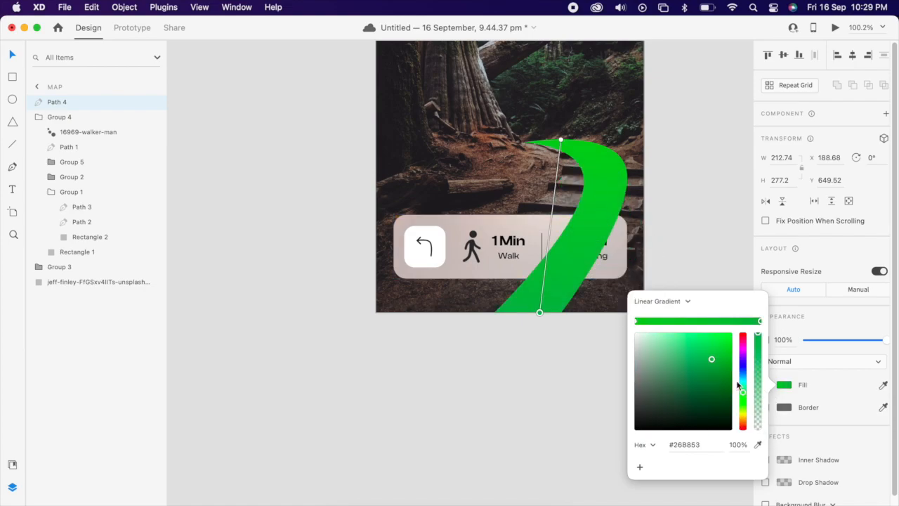
pyautogui.moveTo(711, 359); pyautogui.dragTo(725, 392)
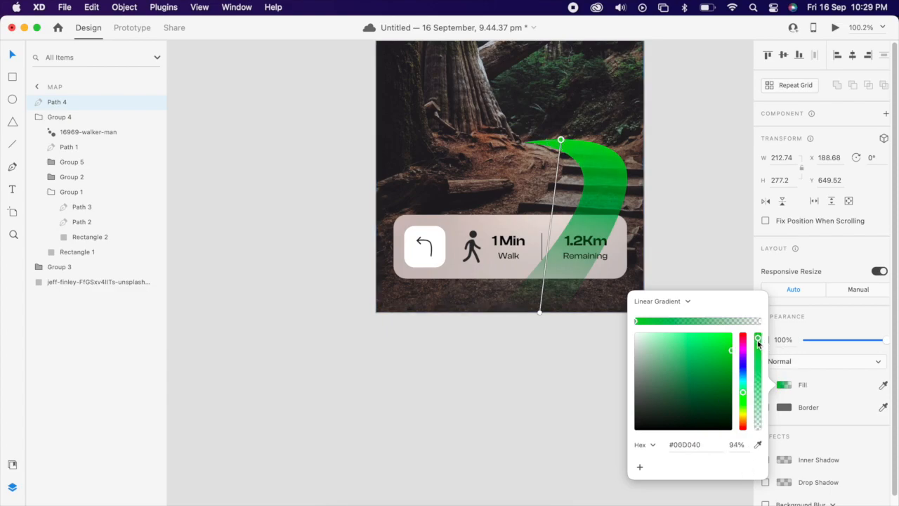
pyautogui.moveTo(757, 341); pyautogui.dragTo(757, 369)
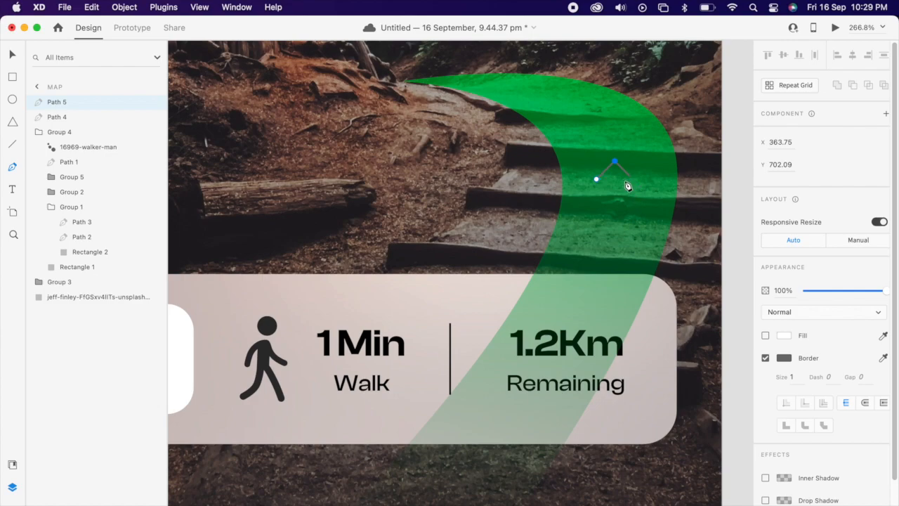
# - Draw white chevron arrows on the trail, fade the lower one, and group the pair
pyautogui.moveTo(627, 185); pyautogui.dragTo(632, 179)
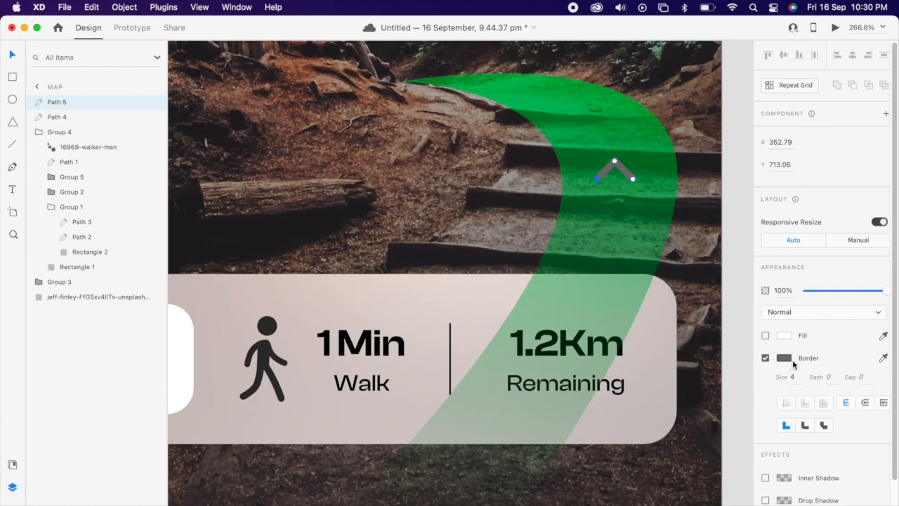
pyautogui.click(784, 357)
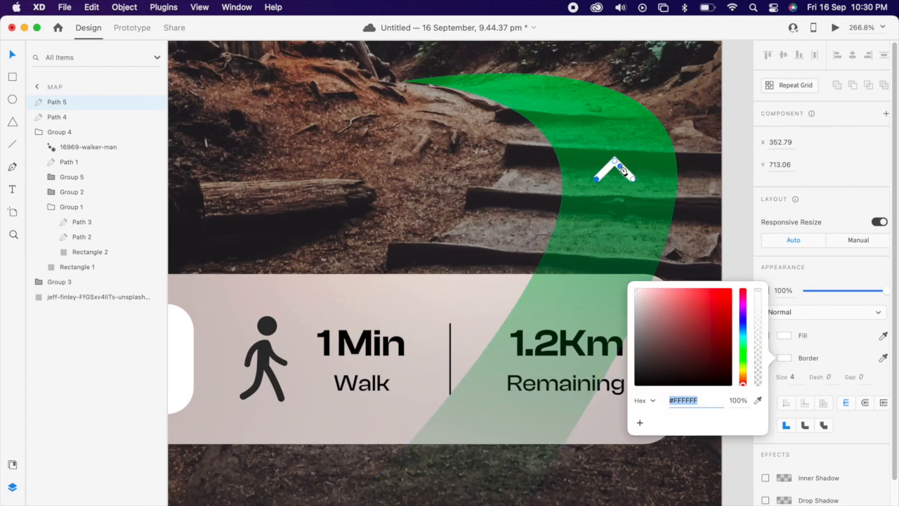
pyautogui.click(615, 172)
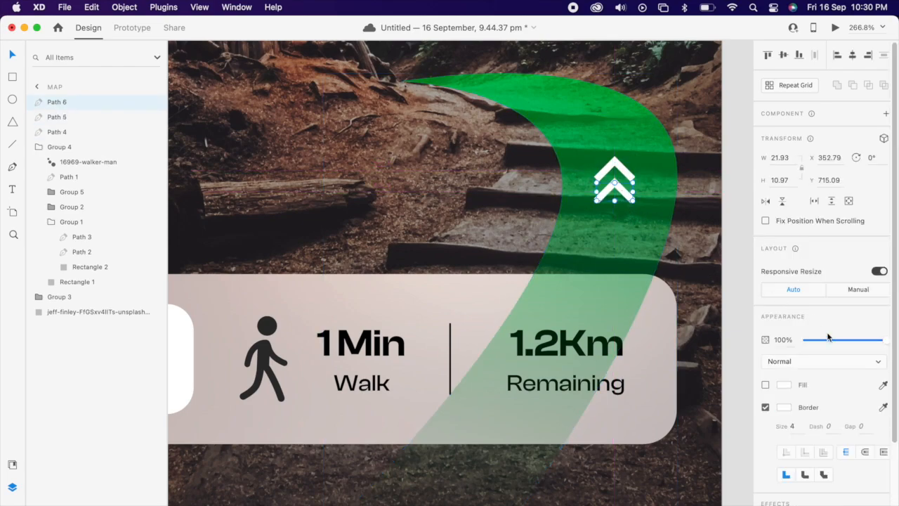
pyautogui.moveTo(866, 340); pyautogui.dragTo(818, 339)
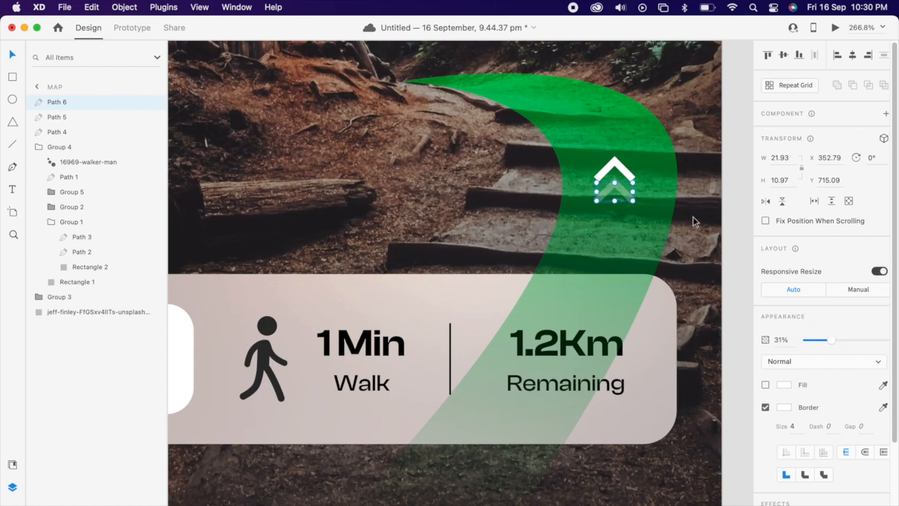
pyautogui.rightClick(615, 179)
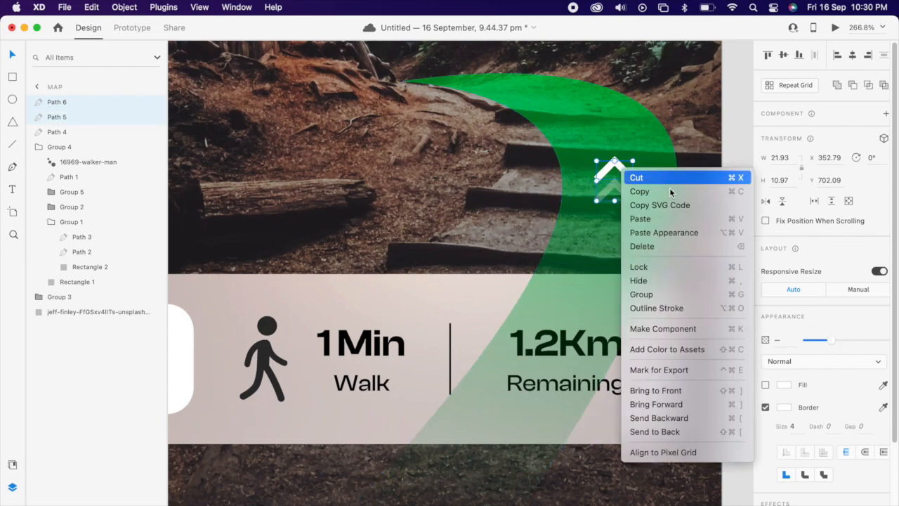
pyautogui.click(640, 294)
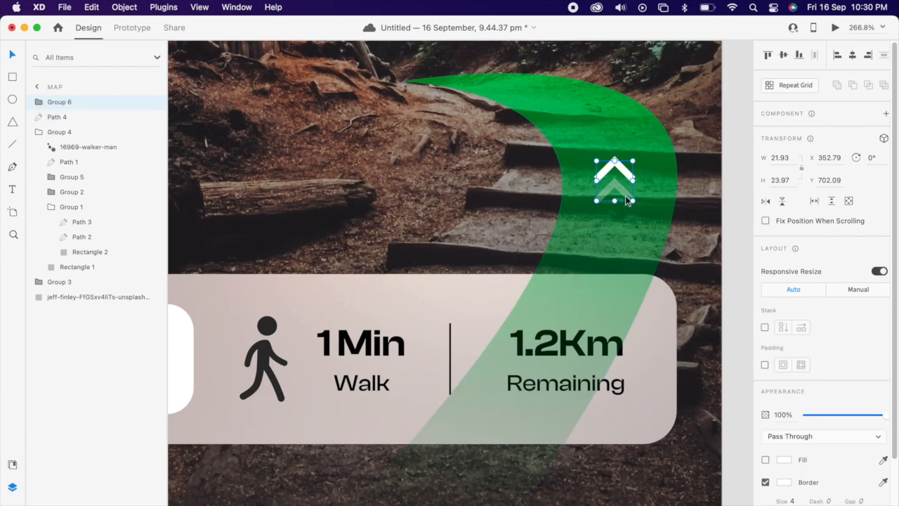
# - Place chevron group copies along the path, rotated to its curve, with the far one faded
pyautogui.moveTo(614, 179); pyautogui.dragTo(569, 327)
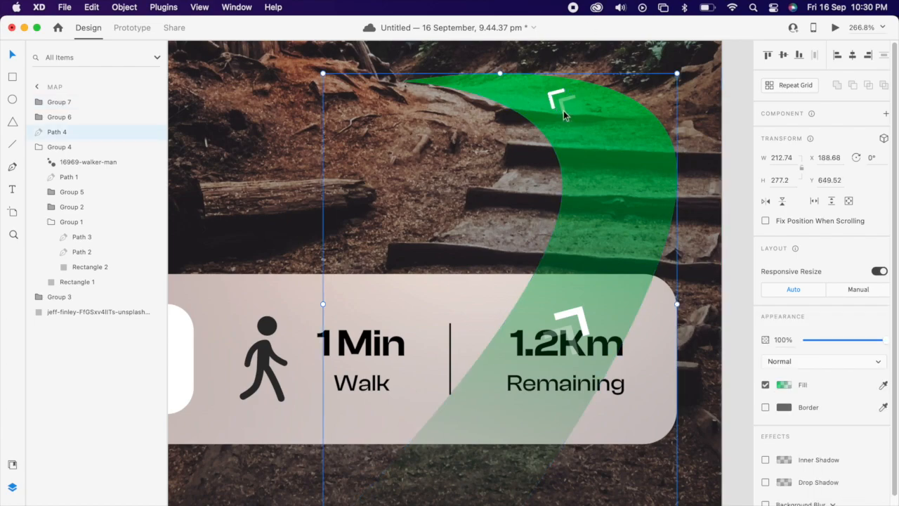
pyautogui.click(59, 102)
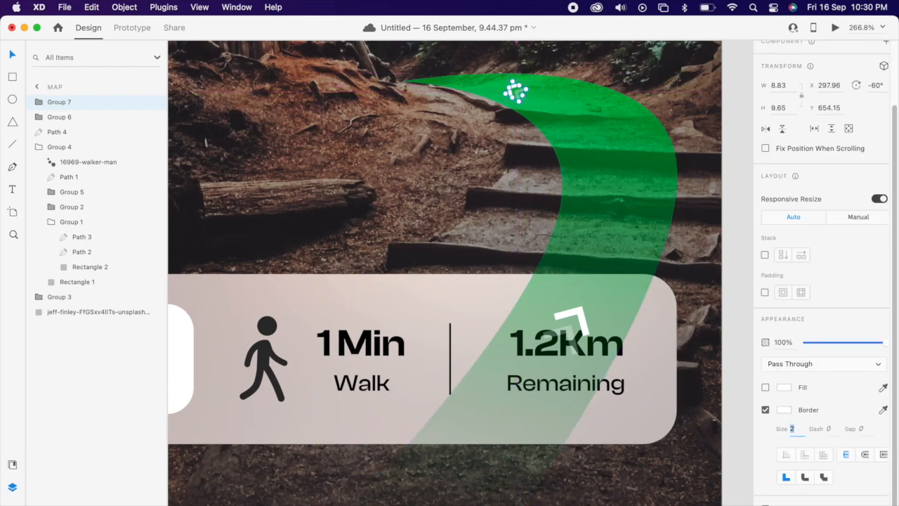
pyautogui.moveTo(874, 343); pyautogui.dragTo(852, 343)
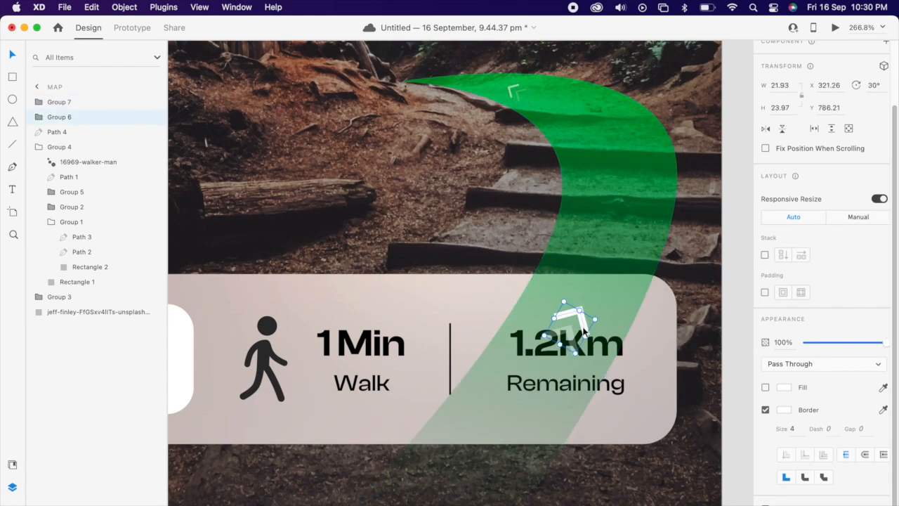
pyautogui.moveTo(573, 327); pyautogui.dragTo(618, 175)
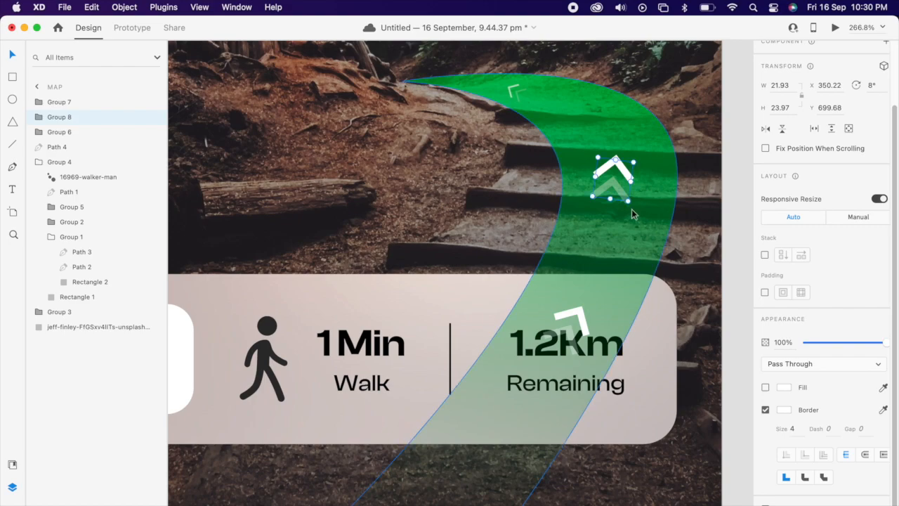
pyautogui.scroll(-3)
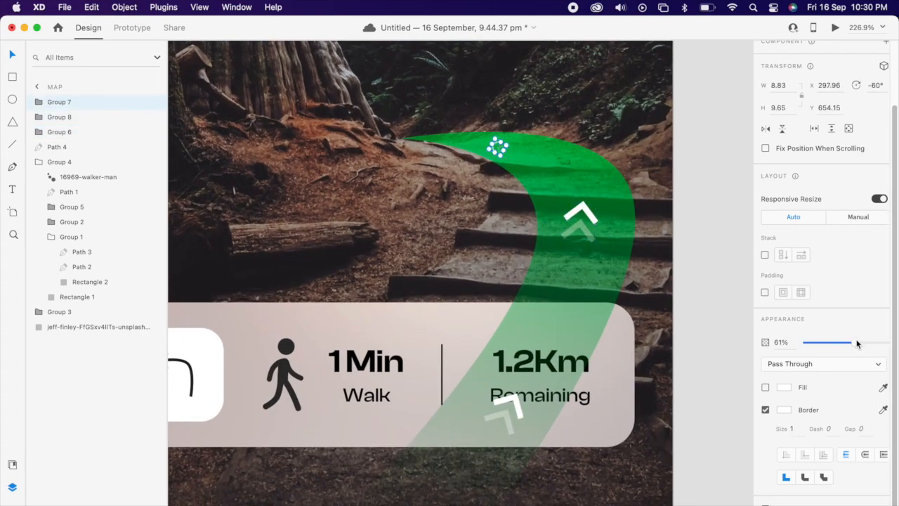
pyautogui.moveTo(840, 342); pyautogui.dragTo(873, 343)
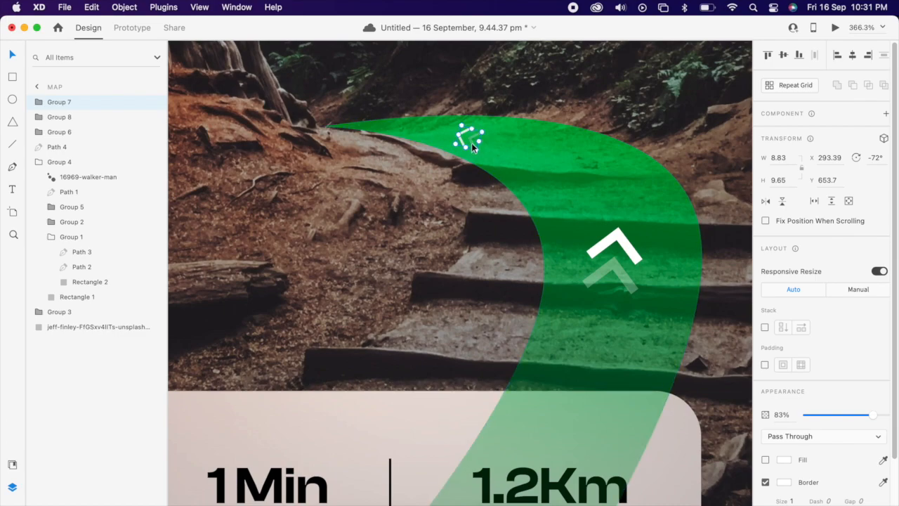
pyautogui.click(615, 260)
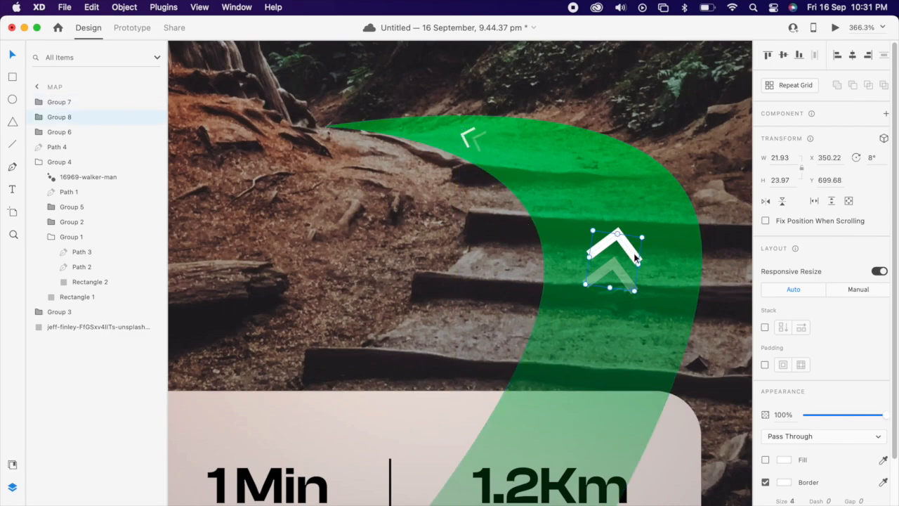
pyautogui.scroll(-3)
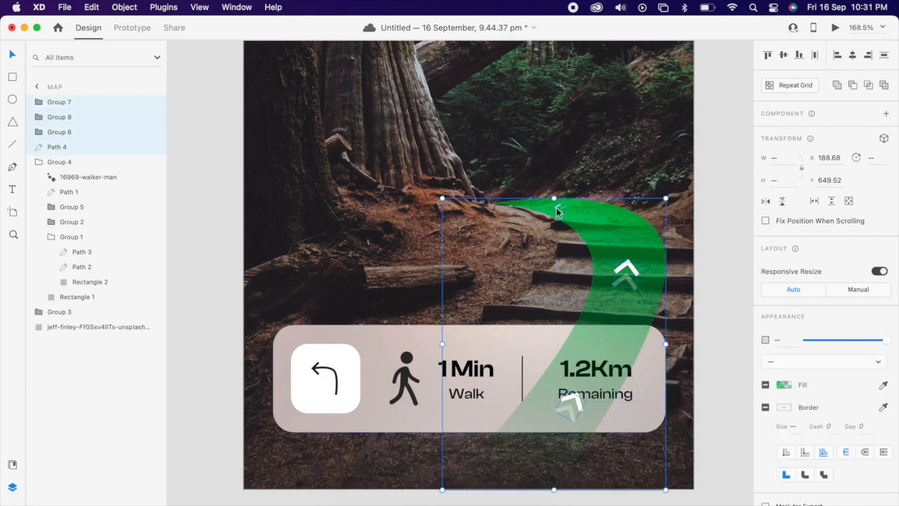
# - Group the green path with its arrows and draw a masking rectangle over the lower artboard
pyautogui.rightClick(555, 211)
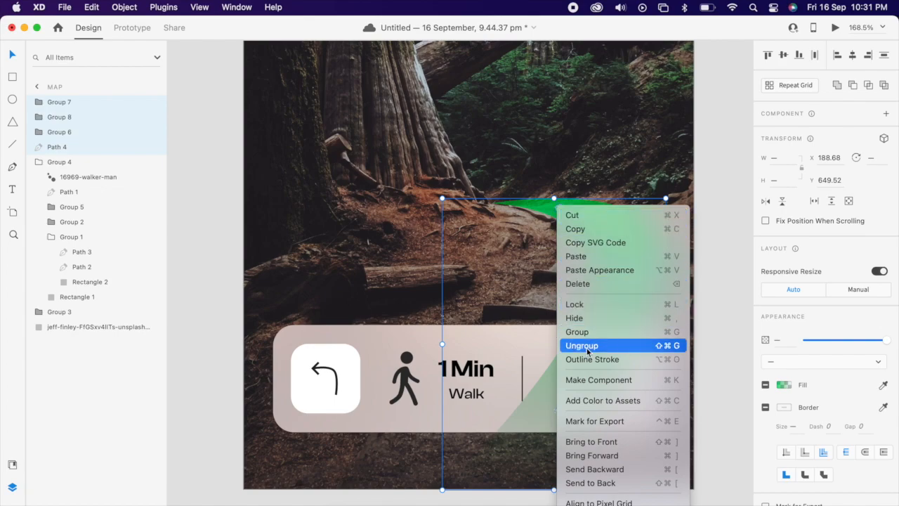
pyautogui.click(582, 345)
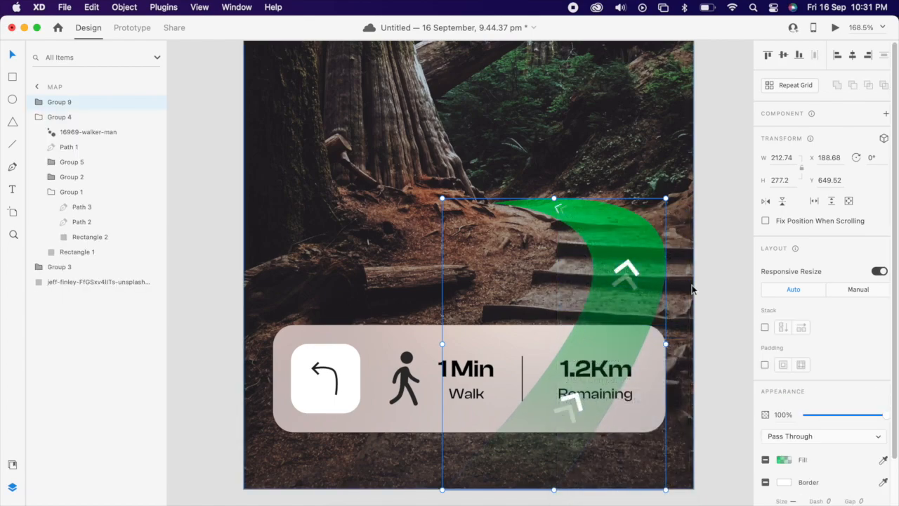
pyautogui.click(190, 106)
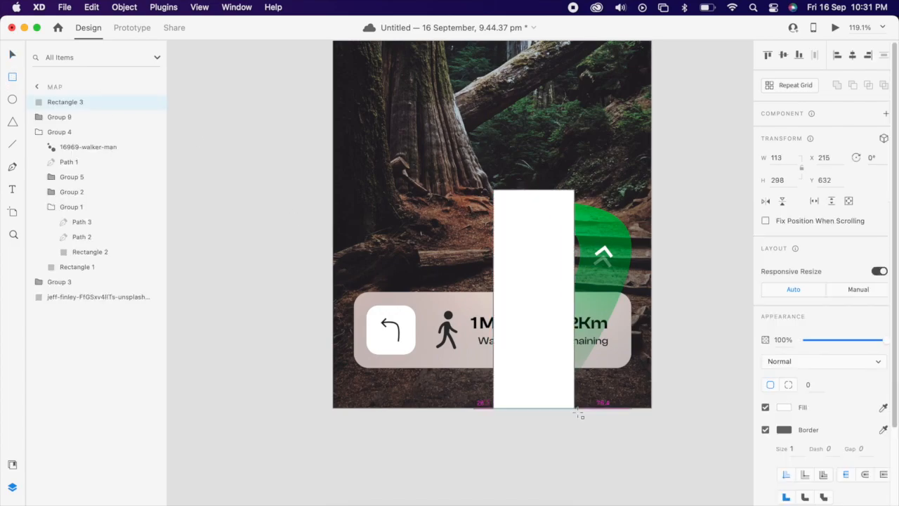
pyautogui.moveTo(574, 299); pyautogui.dragTo(630, 298)
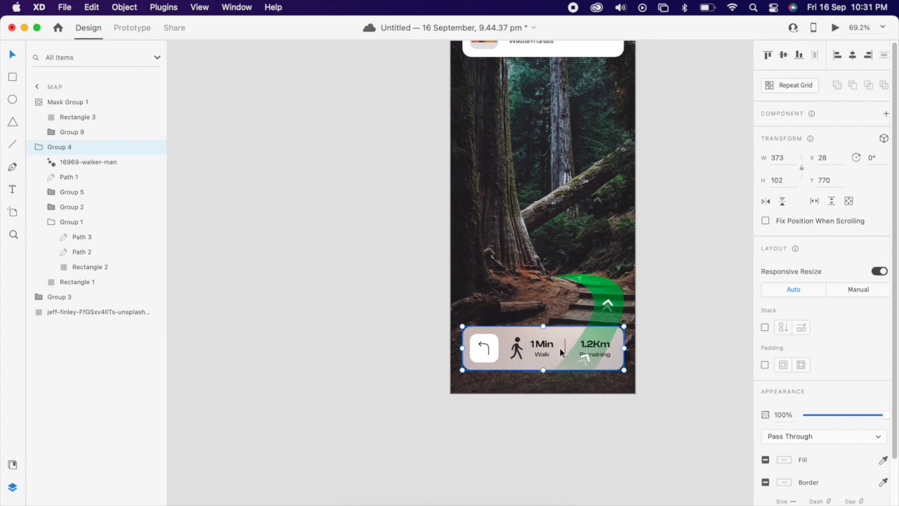
# - Move the Forest Camp card above the artboard and shrink the mask to a short bottom strip
pyautogui.click(664, 329)
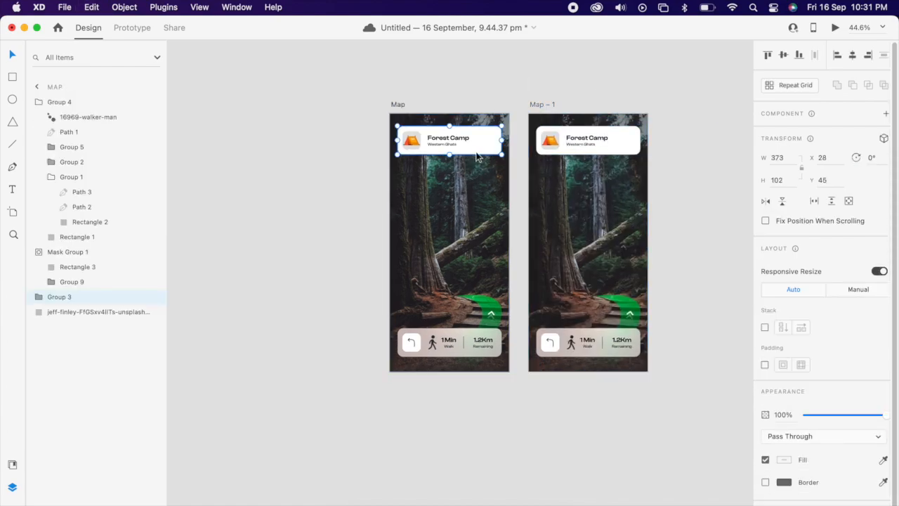
pyautogui.moveTo(448, 139); pyautogui.dragTo(448, 100)
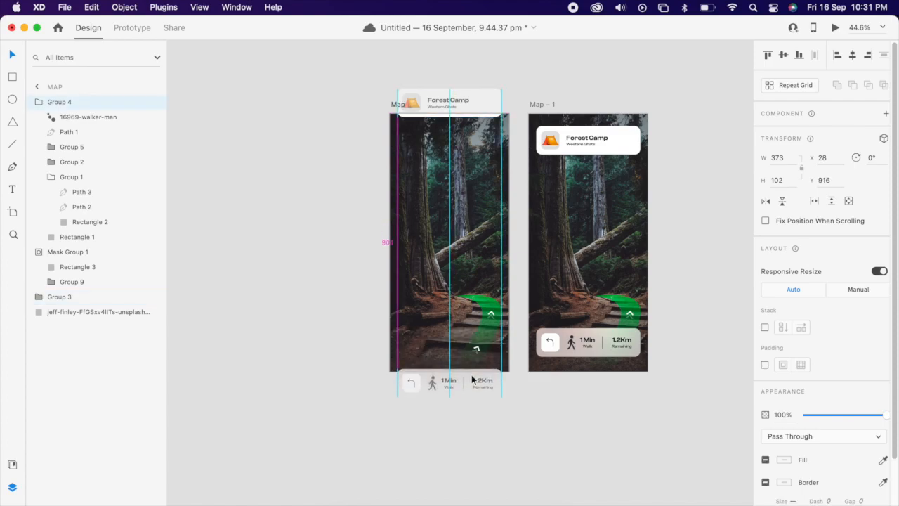
pyautogui.click(449, 381)
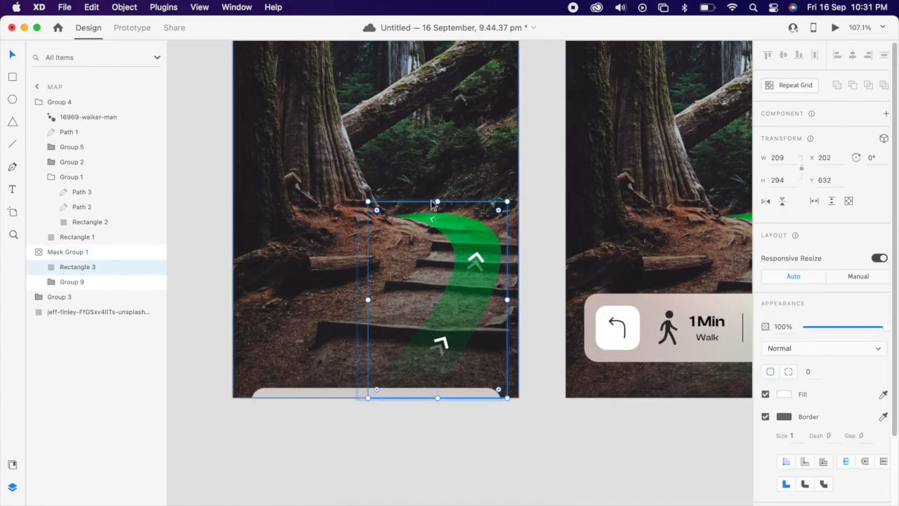
pyautogui.moveTo(438, 204); pyautogui.dragTo(438, 307)
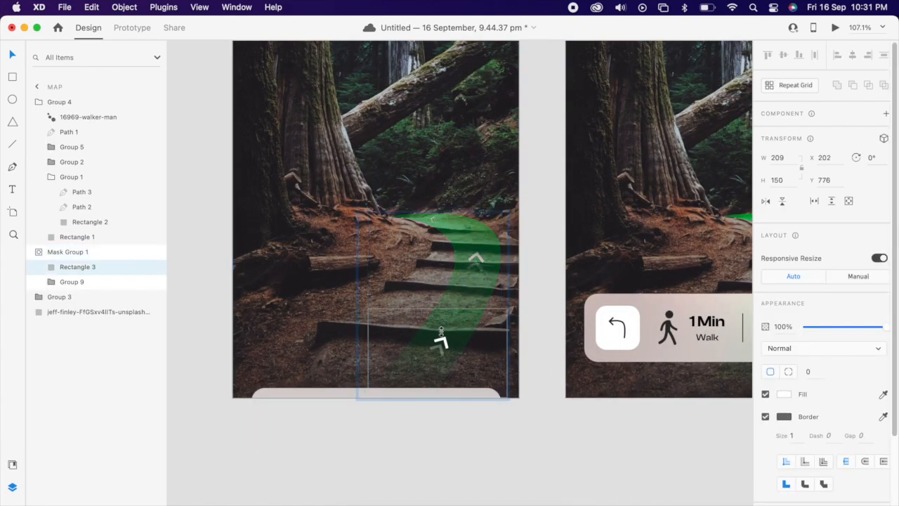
pyautogui.click(515, 442)
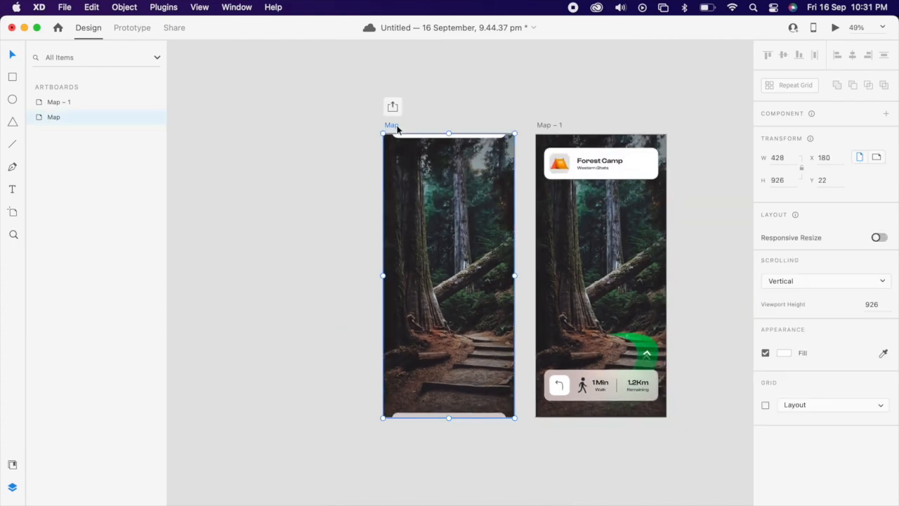
# - In Prototype mode, link Map to Map – 1 with tap Auto-Animate, Ease In-Out, 1 s
pyautogui.click(132, 28)
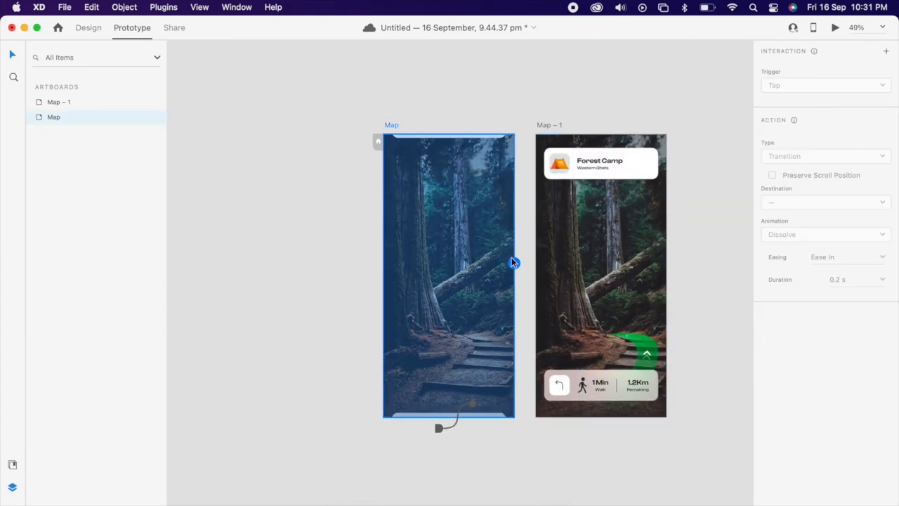
pyautogui.click(825, 85)
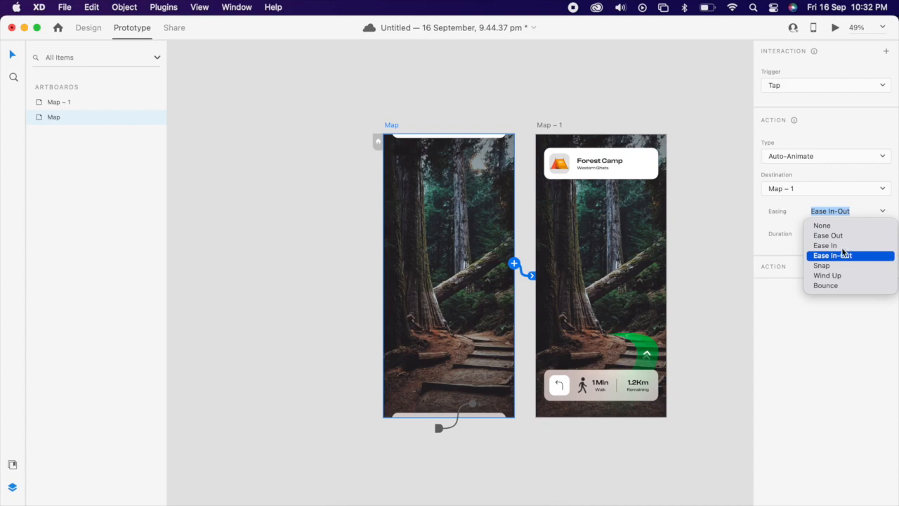
pyautogui.click(831, 255)
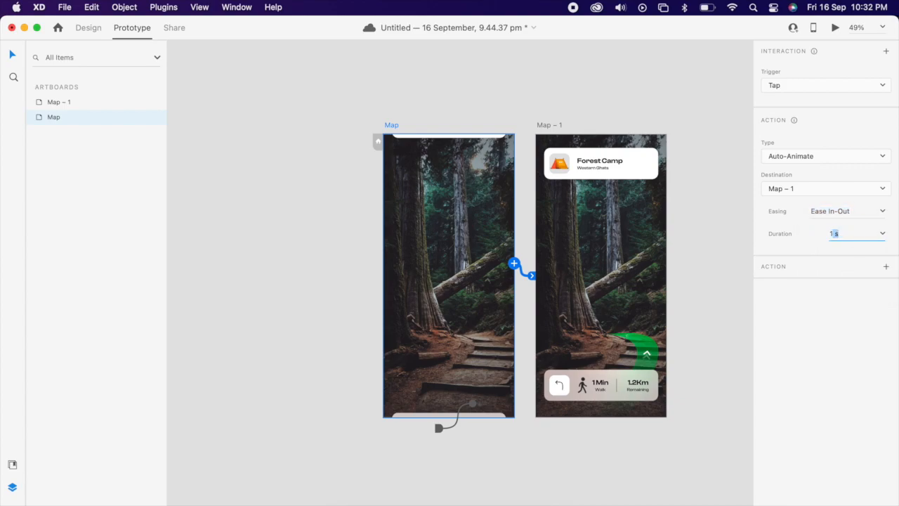